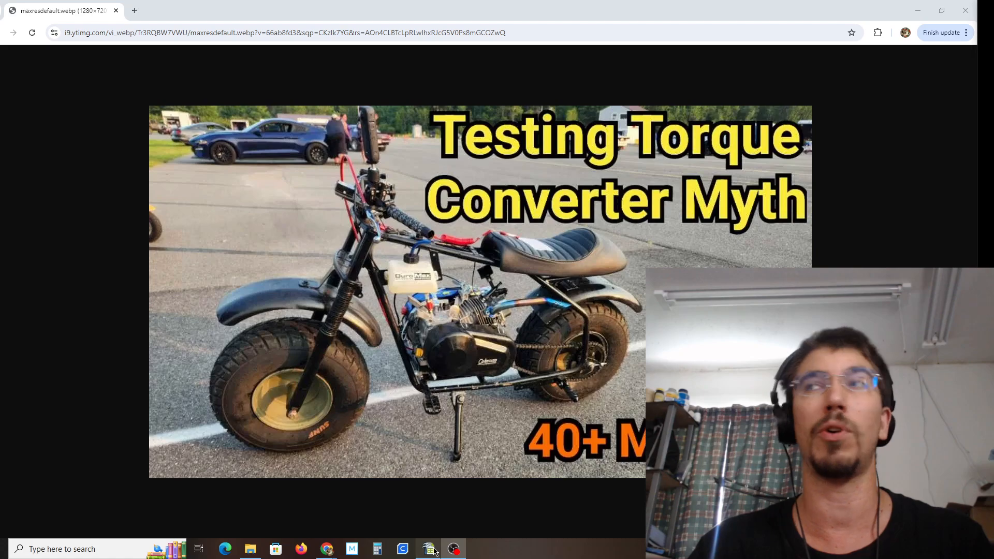
Step: Bring the gear-ratio sheet with 40, 50 and 60 tooth speed calculations to the front
{"action": "left_click", "coordinate": [426, 548]}
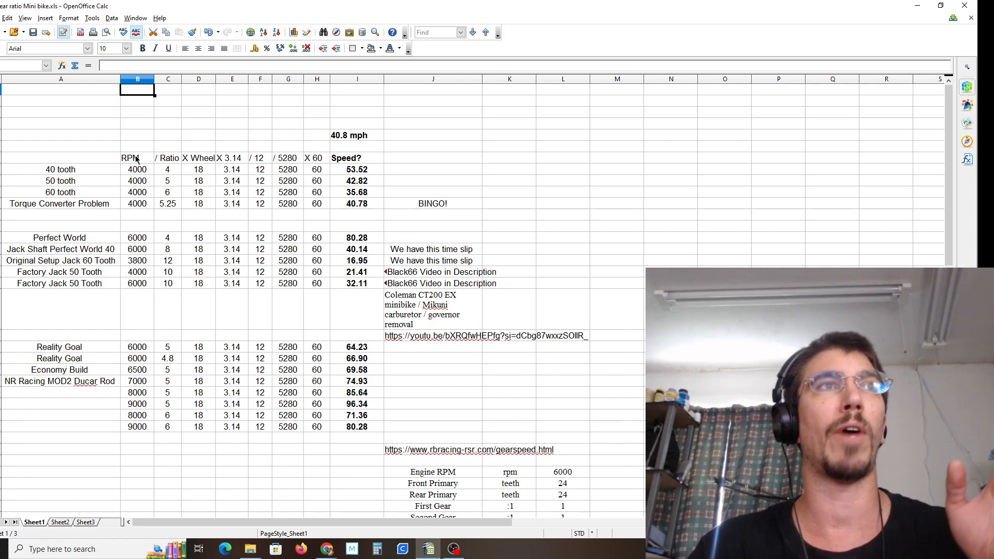
{"action": "mouse_move", "coordinate": [140, 197]}
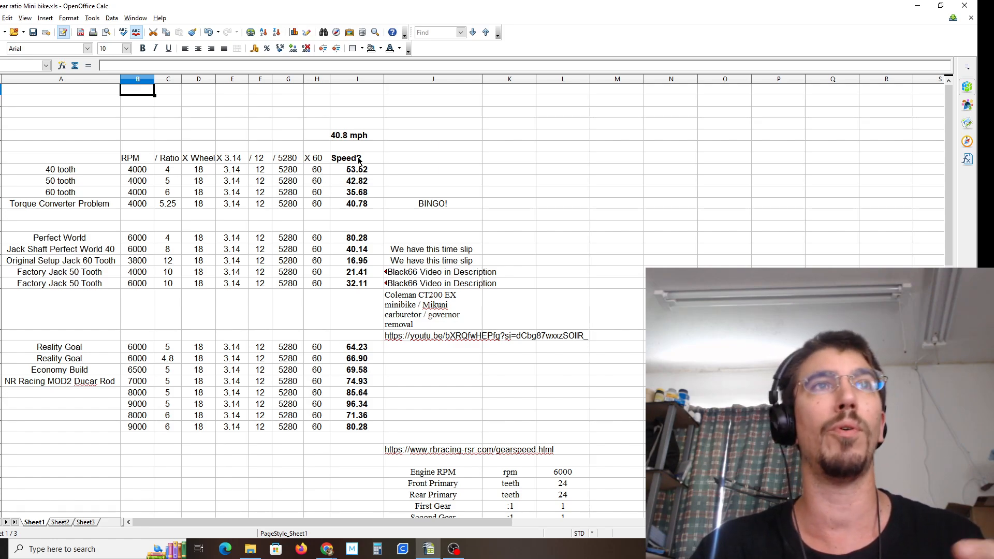
{"action": "mouse_move", "coordinate": [360, 211]}
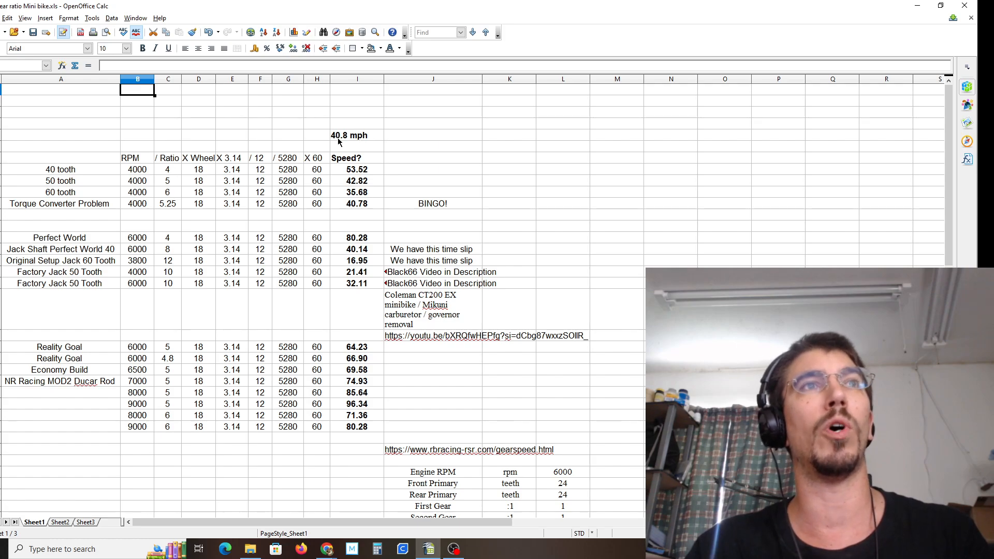
{"action": "mouse_move", "coordinate": [347, 141]}
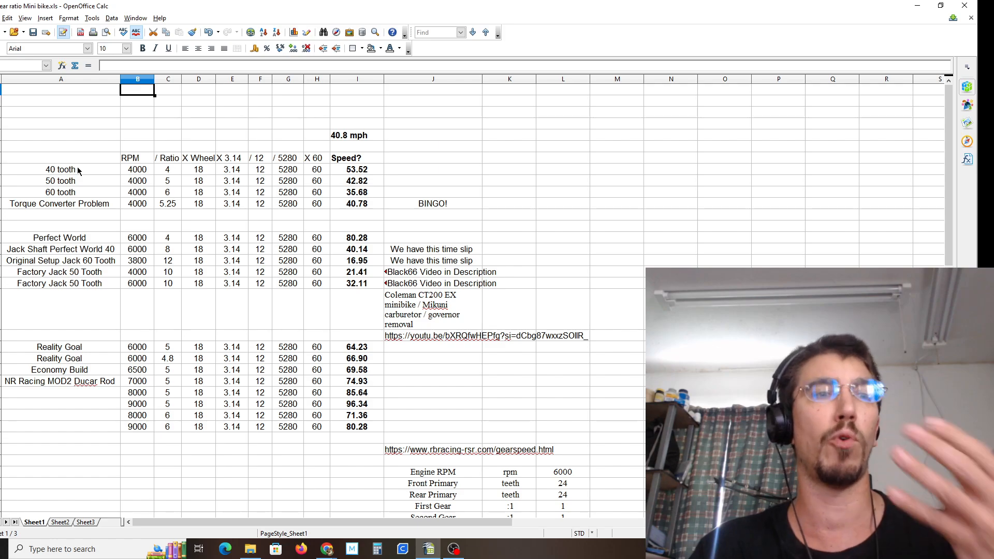
{"action": "mouse_move", "coordinate": [169, 173]}
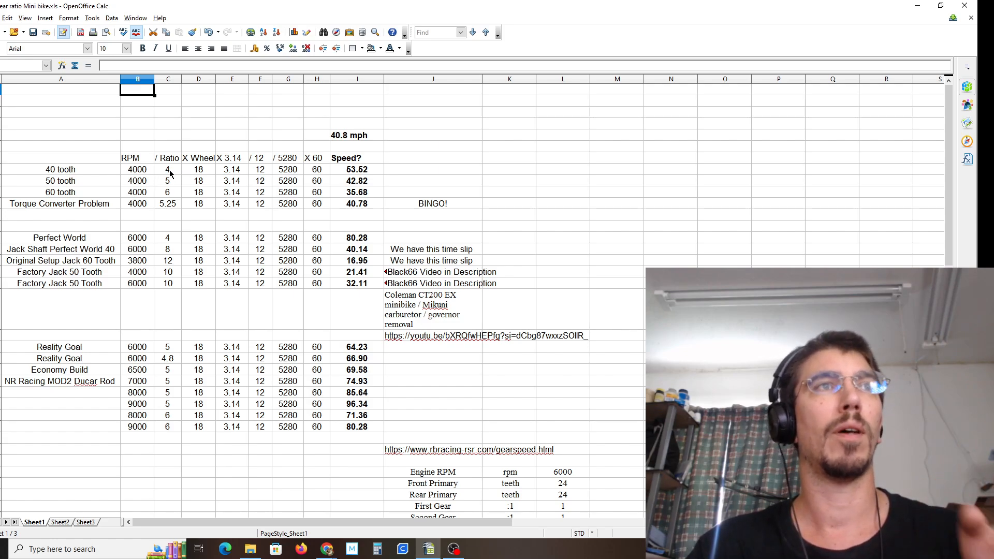
{"action": "mouse_move", "coordinate": [332, 176]}
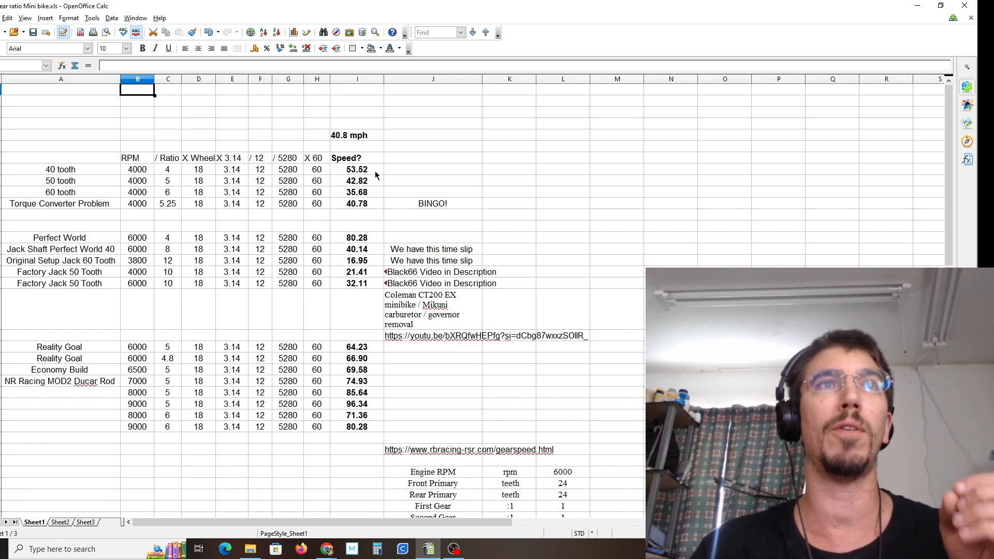
{"action": "mouse_move", "coordinate": [342, 146]}
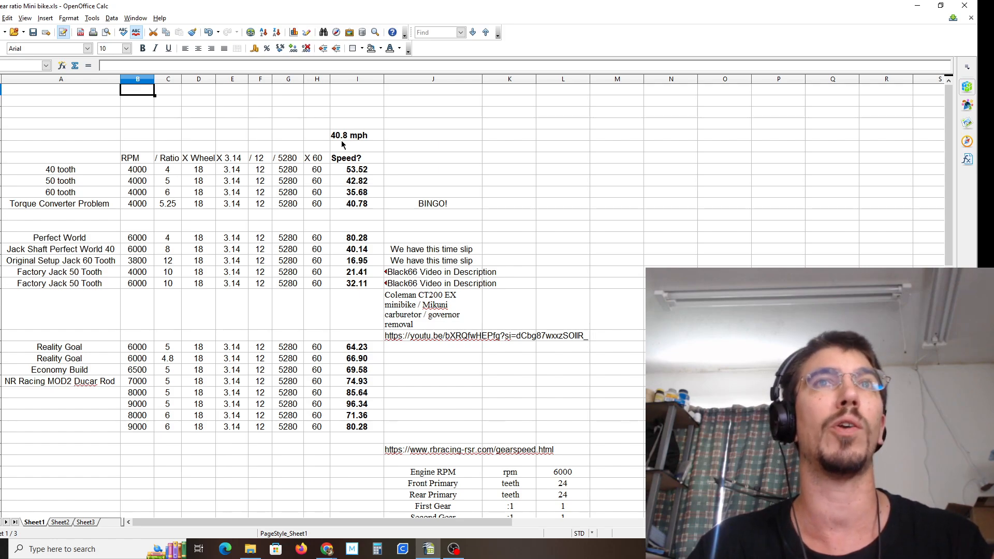
{"action": "mouse_move", "coordinate": [712, 208]}
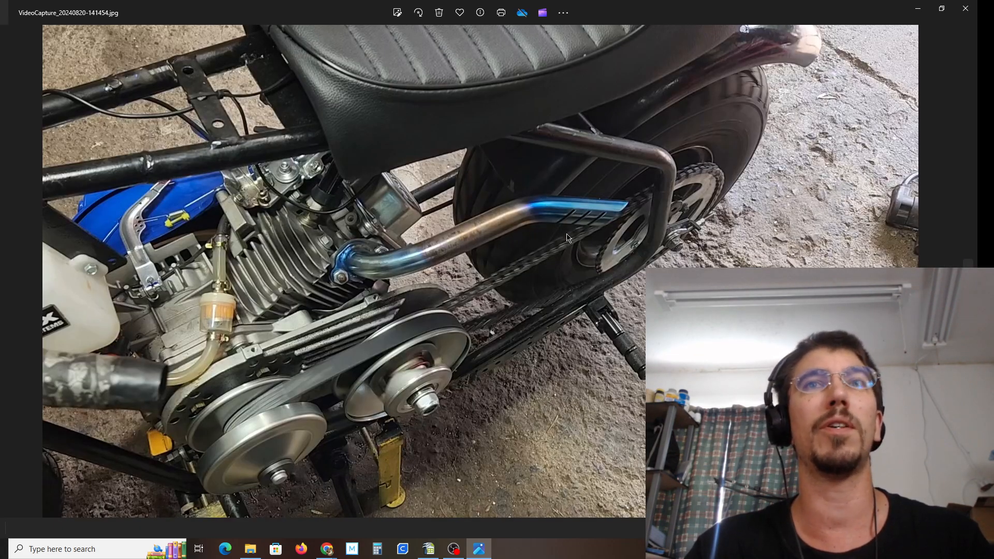
{"action": "mouse_move", "coordinate": [271, 418]}
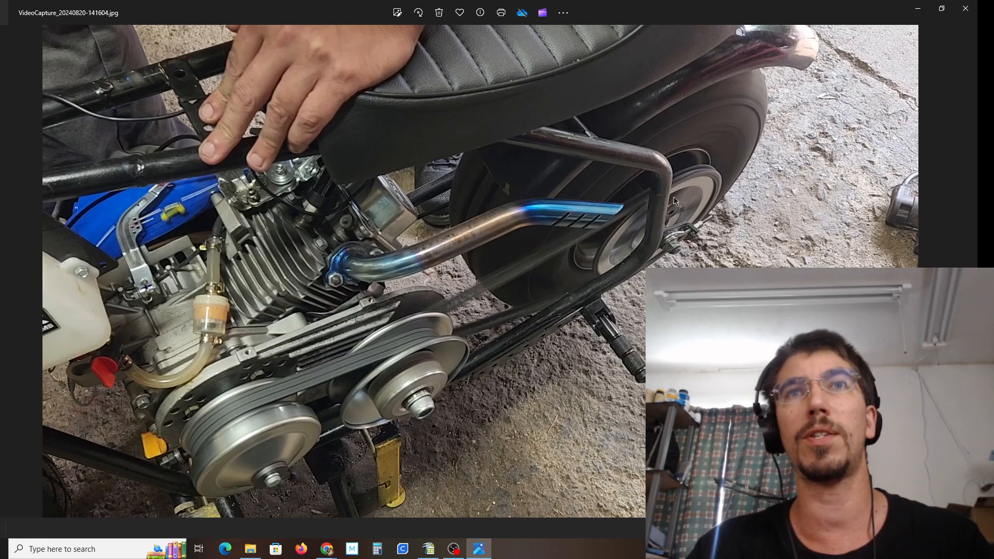
{"action": "mouse_move", "coordinate": [650, 227]}
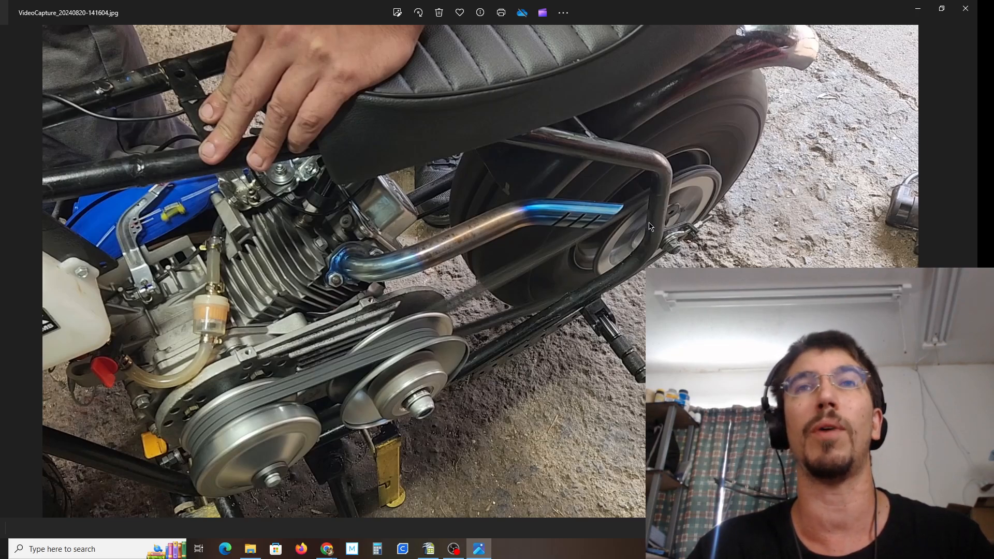
{"action": "mouse_move", "coordinate": [655, 225]}
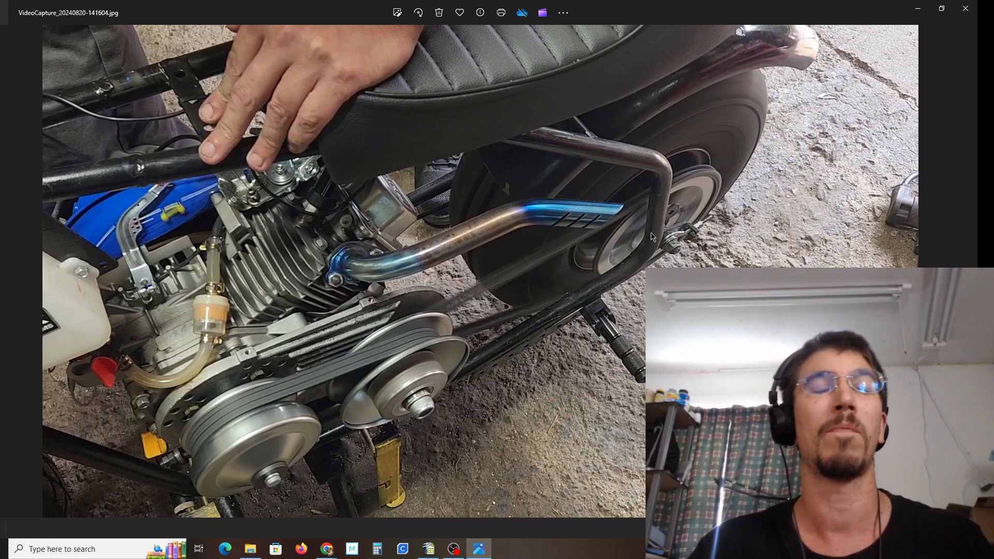
{"action": "mouse_move", "coordinate": [267, 381]}
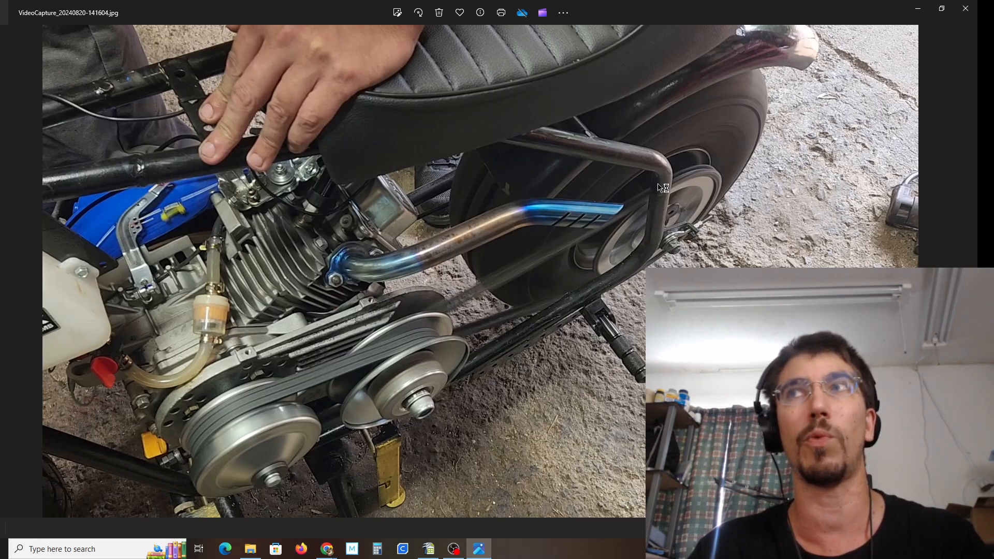
{"action": "mouse_move", "coordinate": [949, 232]}
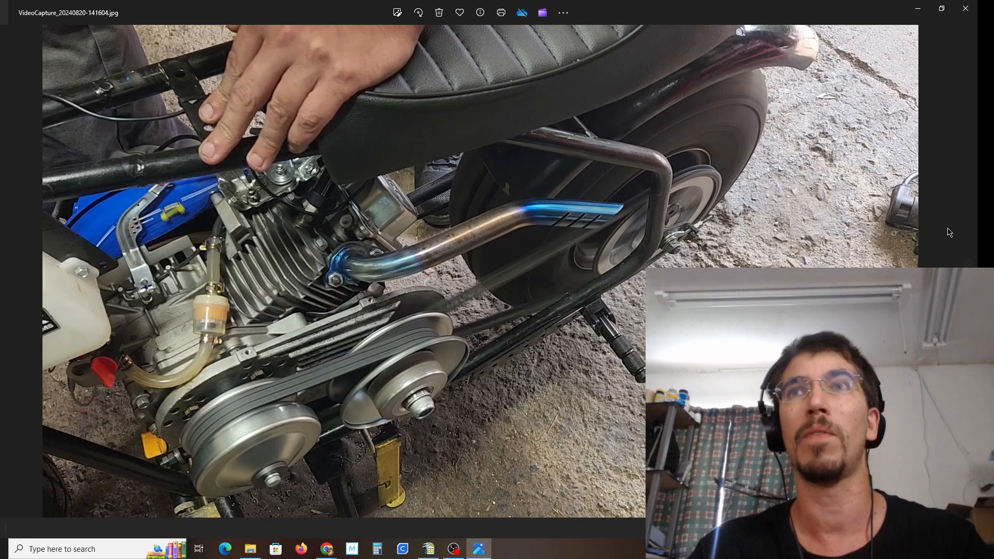
{"action": "mouse_move", "coordinate": [950, 232]}
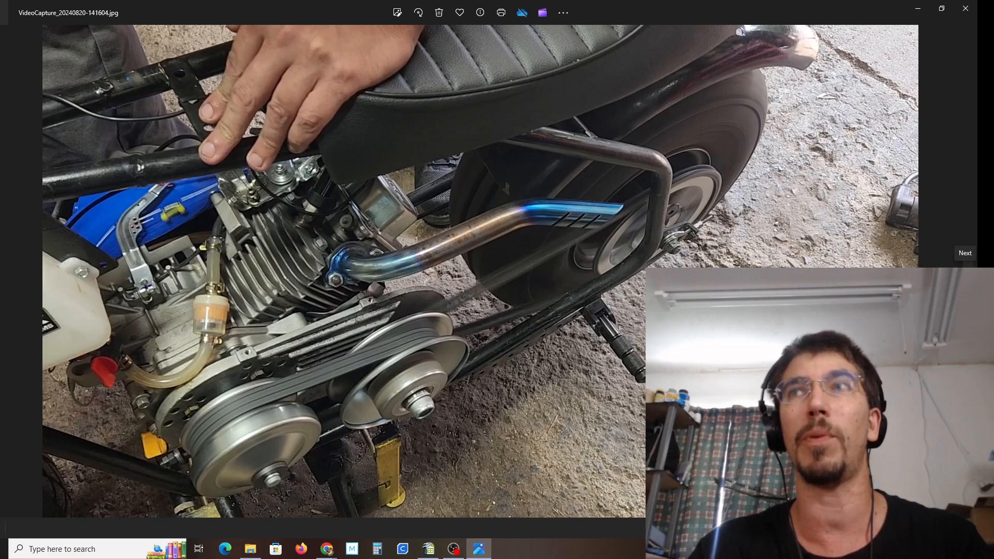
Step: View the next torque converter photo, then close Windows Photos
{"action": "left_click", "coordinate": [964, 253]}
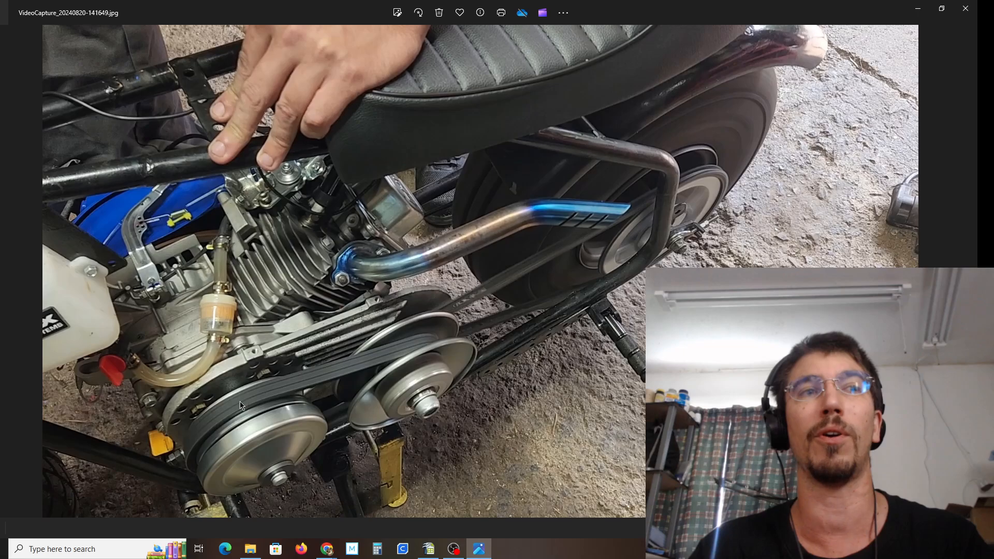
{"action": "mouse_move", "coordinate": [263, 404]}
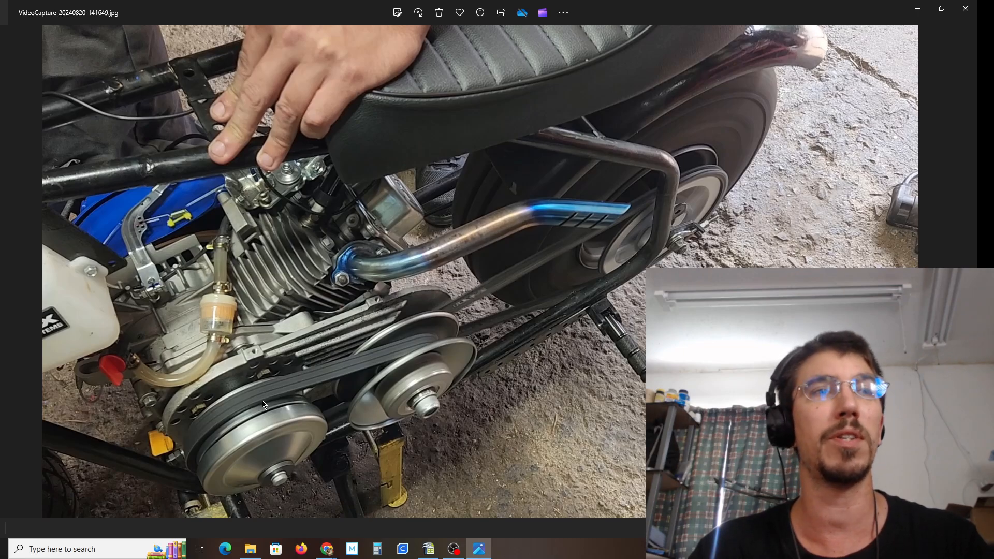
{"action": "mouse_move", "coordinate": [197, 445]}
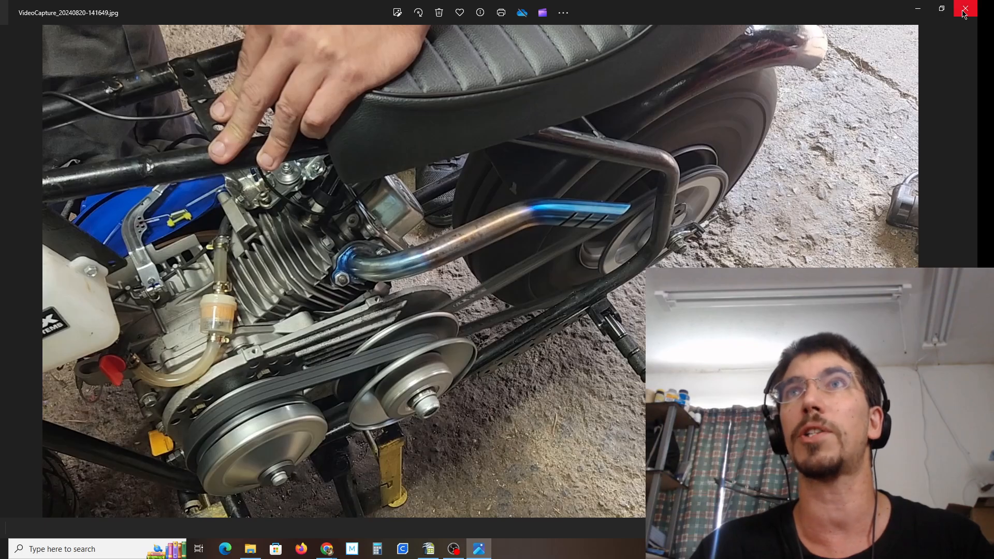
{"action": "left_click", "coordinate": [965, 9]}
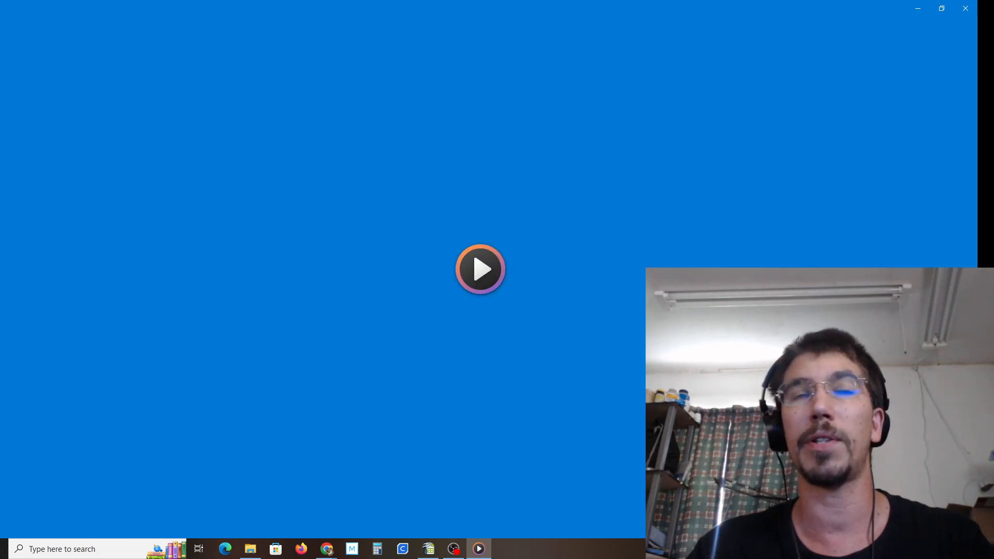
Step: Shrink the Media Player window over the spreadsheet and pause the engine video
{"action": "left_click", "coordinate": [480, 269]}
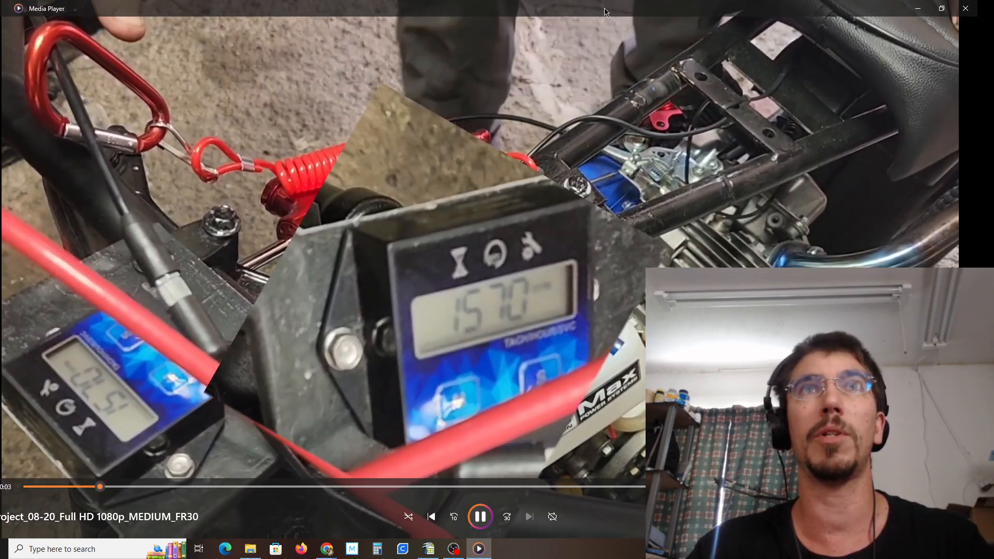
{"action": "left_click", "coordinate": [941, 8]}
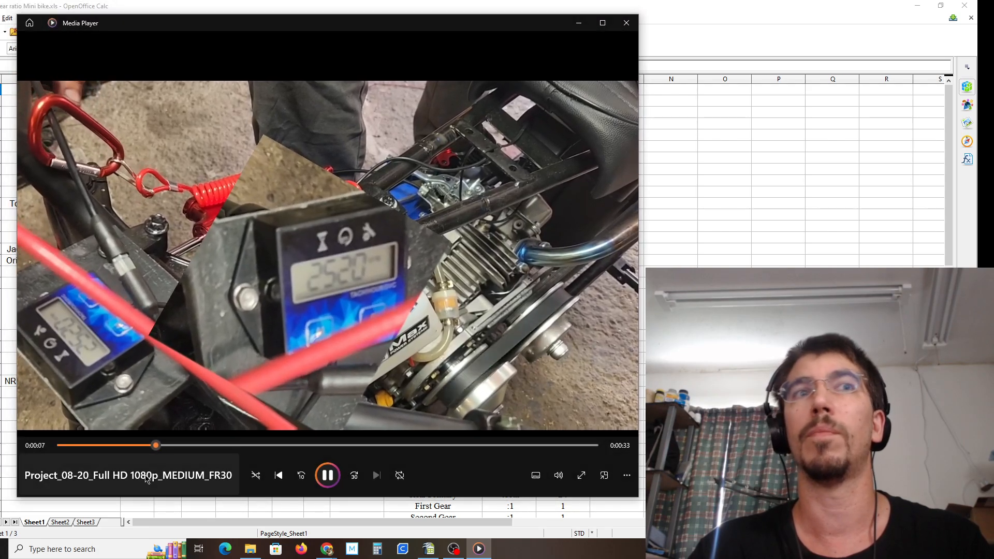
{"action": "left_click", "coordinate": [328, 475]}
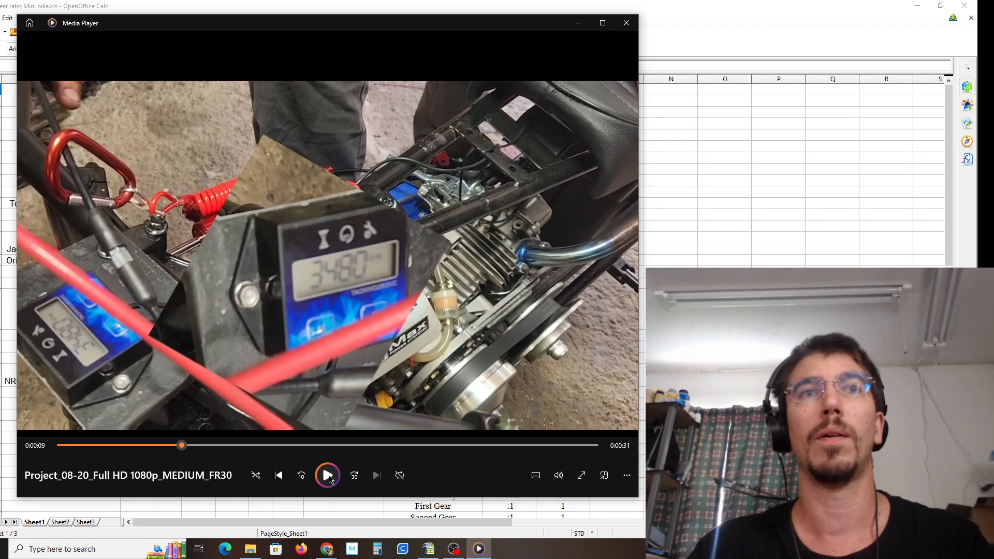
{"action": "left_click", "coordinate": [328, 475]}
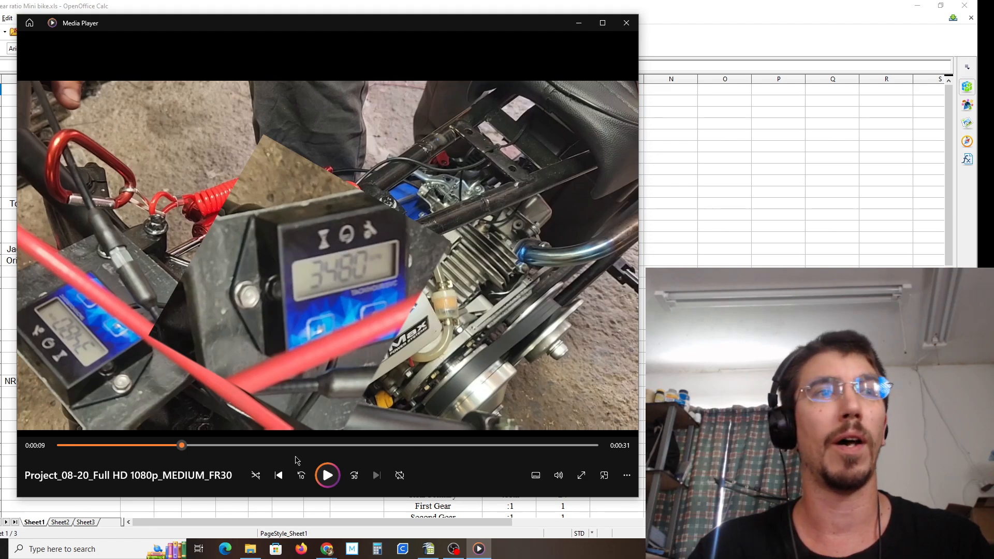
Step: Scrub the clip around 0:09 to show the changing tachometer readings
{"action": "left_click_drag", "start_coordinate": [182, 446], "coordinate": [200, 445]}
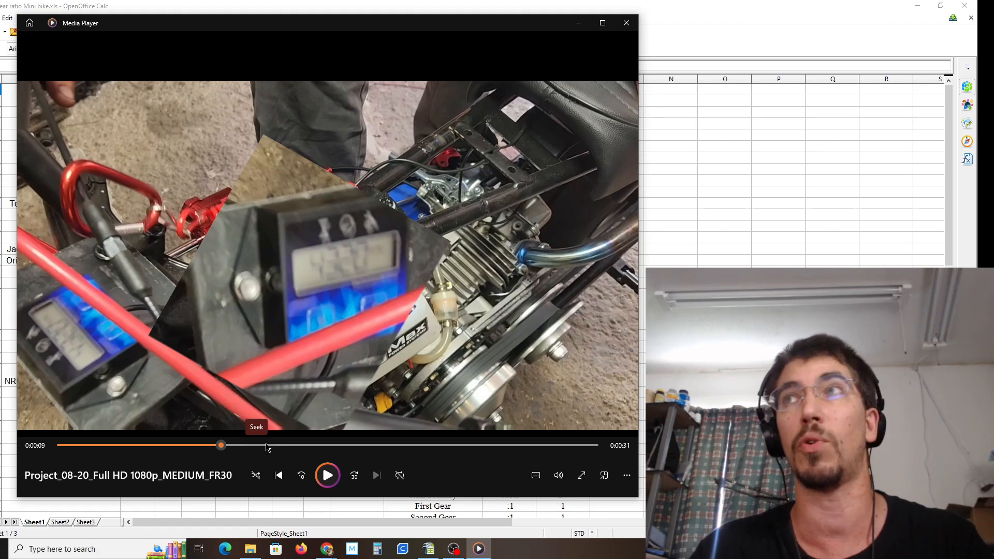
{"action": "left_click_drag", "start_coordinate": [220, 445], "coordinate": [263, 445]}
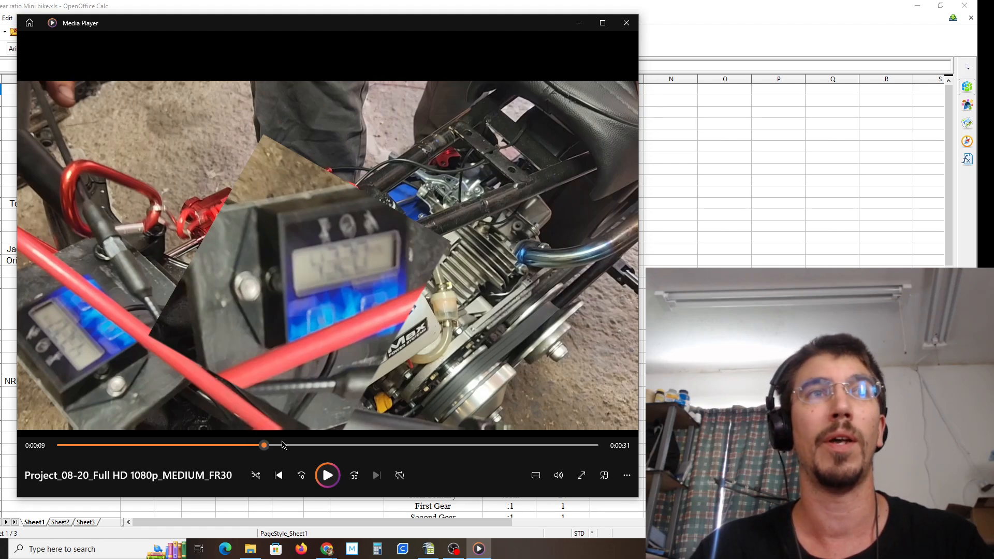
{"action": "left_click_drag", "start_coordinate": [264, 446], "coordinate": [311, 445]}
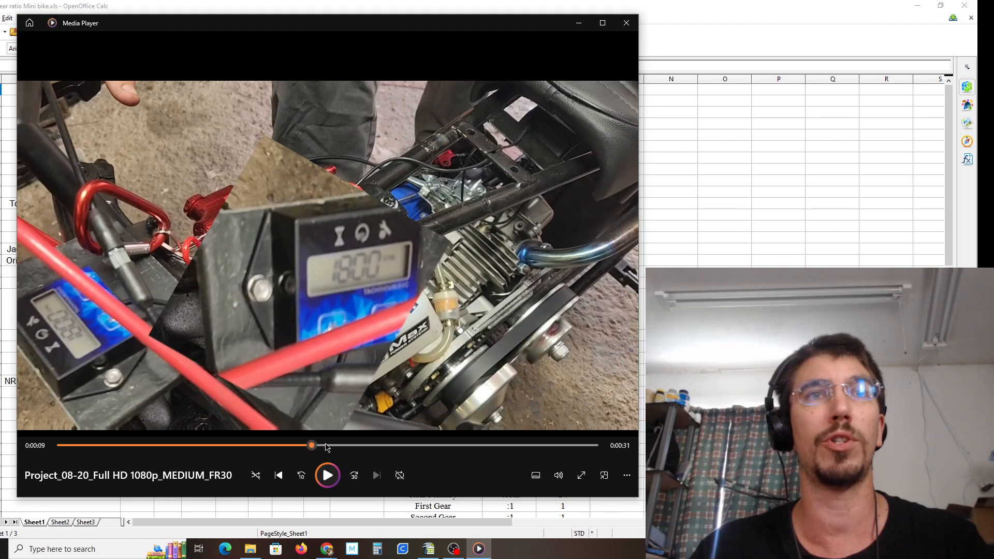
{"action": "left_click_drag", "start_coordinate": [311, 446], "coordinate": [257, 445]}
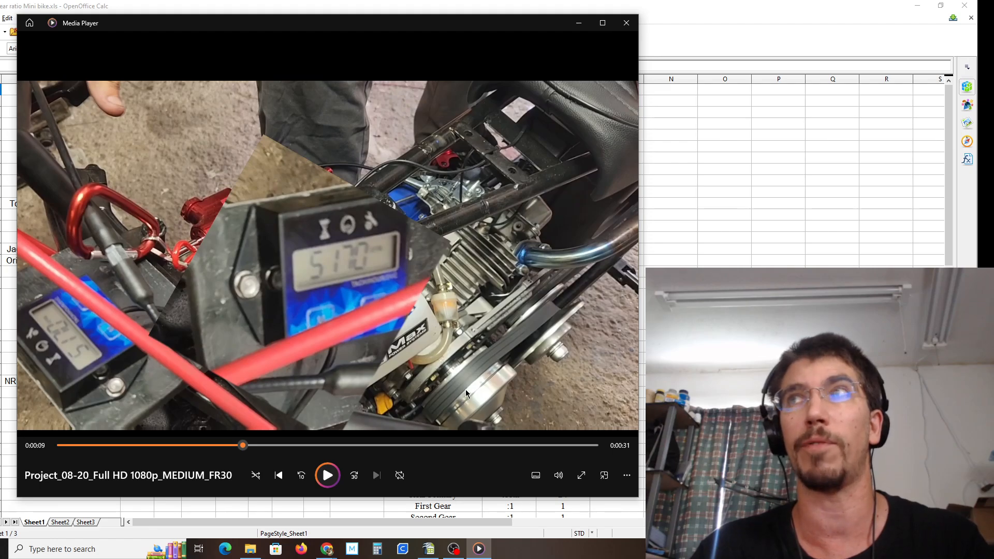
{"action": "mouse_move", "coordinate": [560, 215]}
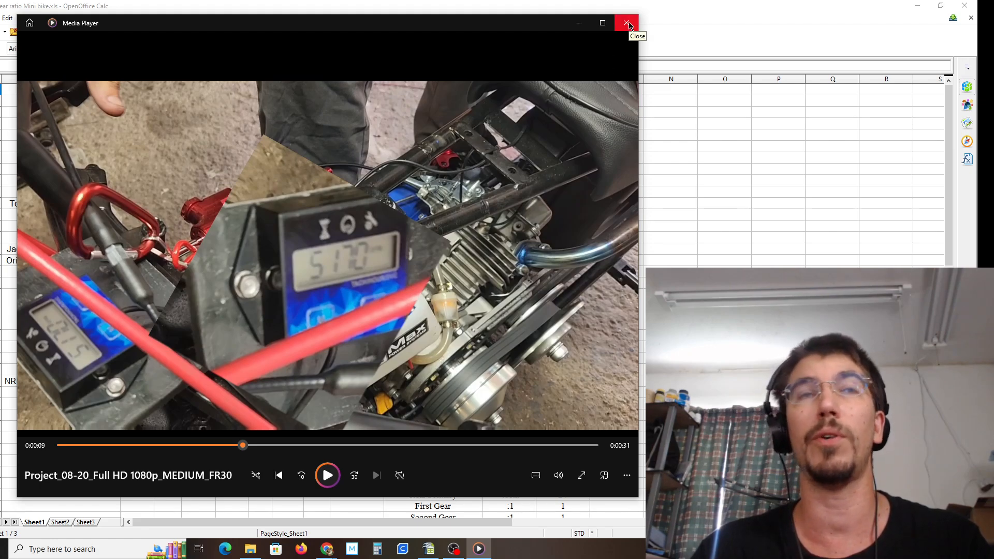
Step: Close Media Player to bring back the sheet's Torque Converter Problem row
{"action": "left_click", "coordinate": [627, 23]}
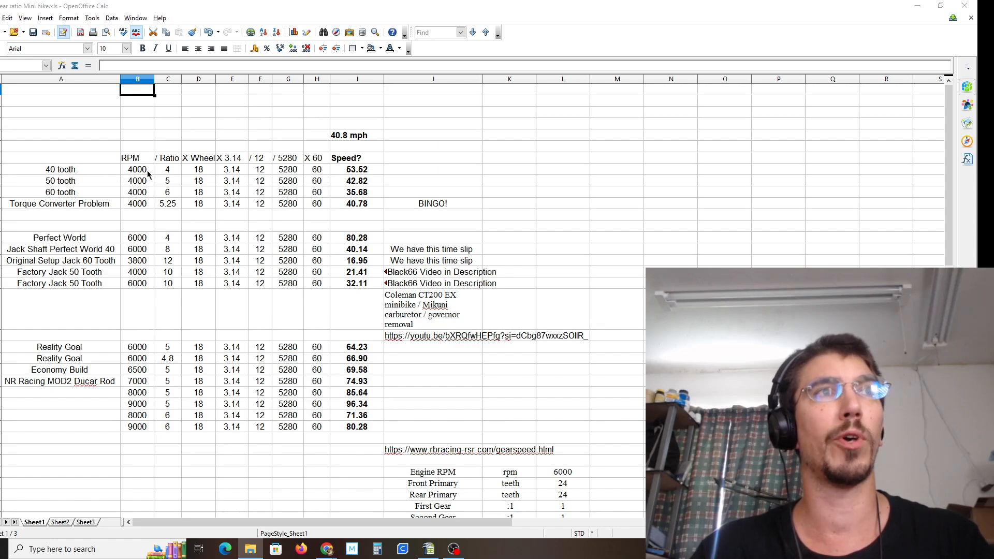
{"action": "mouse_move", "coordinate": [69, 187]}
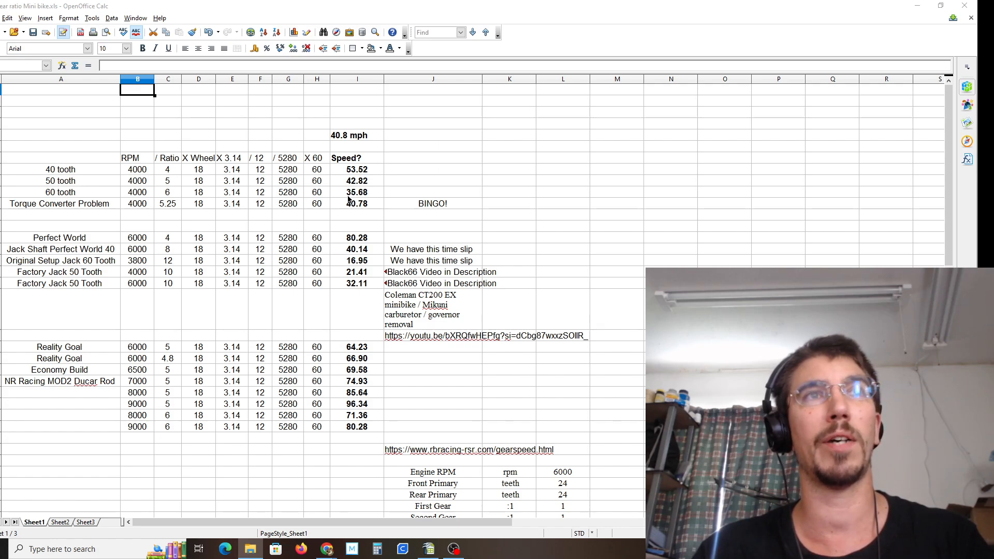
{"action": "mouse_move", "coordinate": [368, 199]}
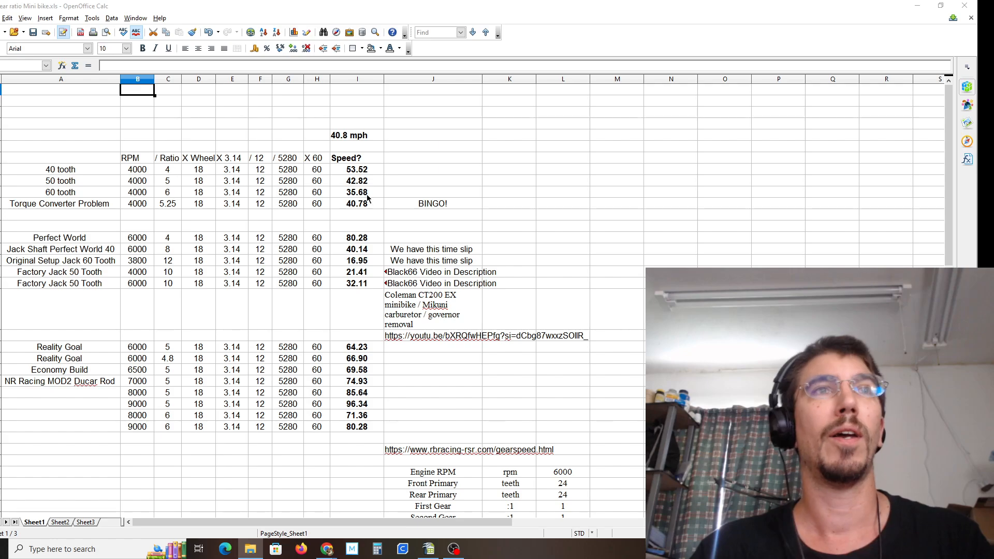
{"action": "mouse_move", "coordinate": [257, 212]}
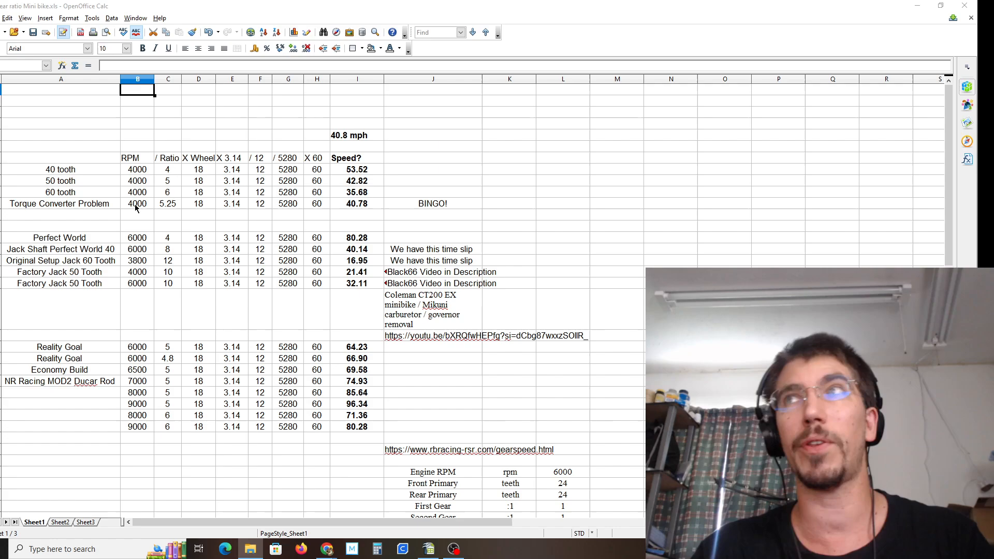
{"action": "mouse_move", "coordinate": [164, 209]}
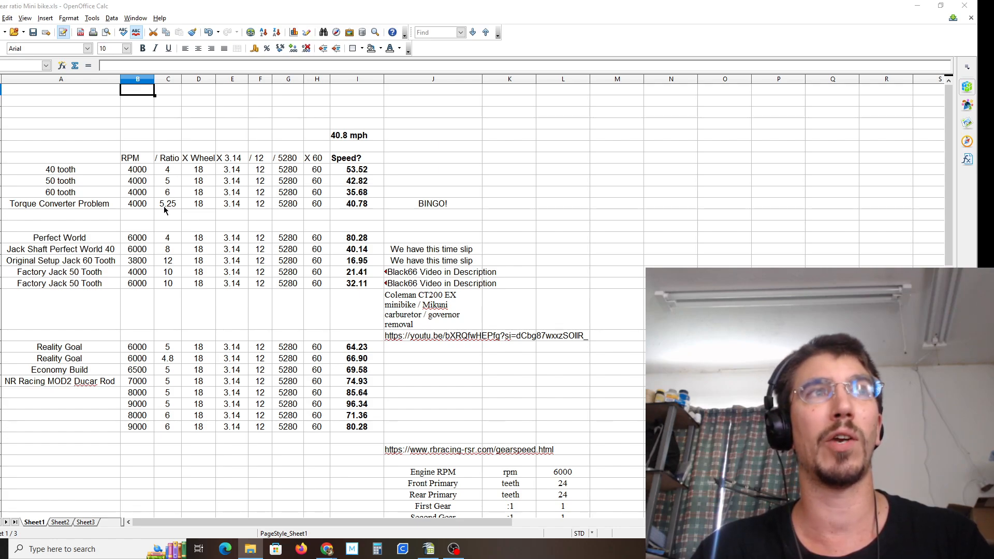
{"action": "mouse_move", "coordinate": [169, 211]}
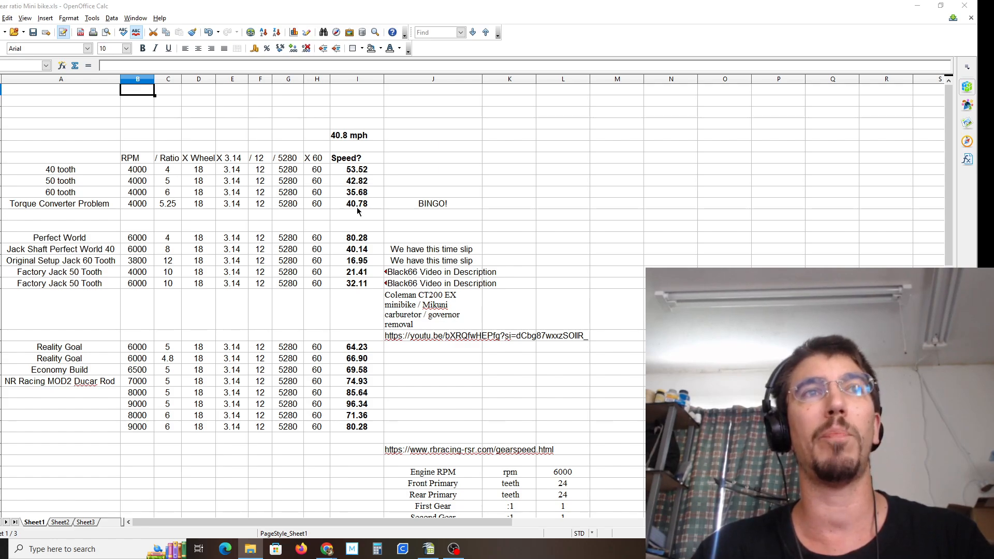
{"action": "mouse_move", "coordinate": [334, 141]}
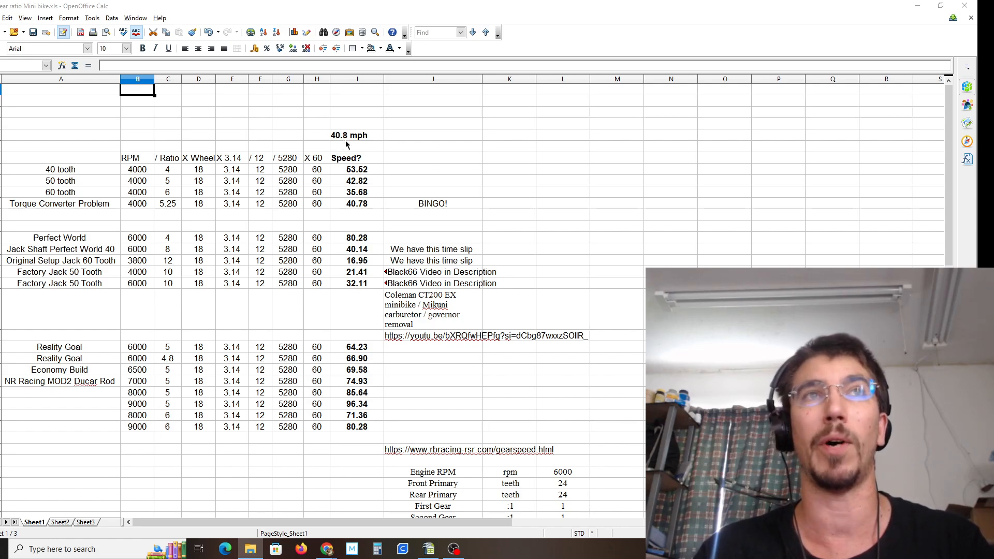
{"action": "mouse_move", "coordinate": [848, 261]}
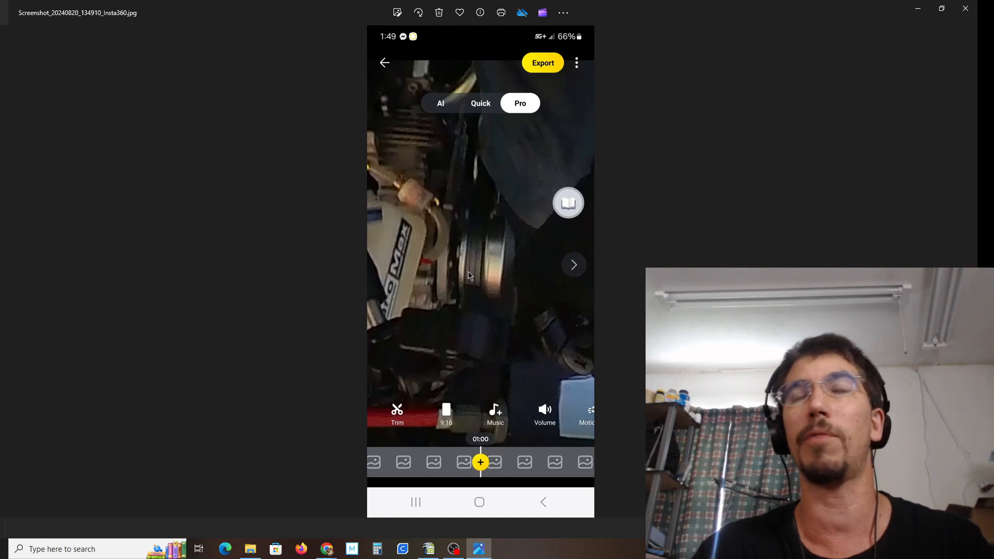
{"action": "mouse_move", "coordinate": [488, 282]}
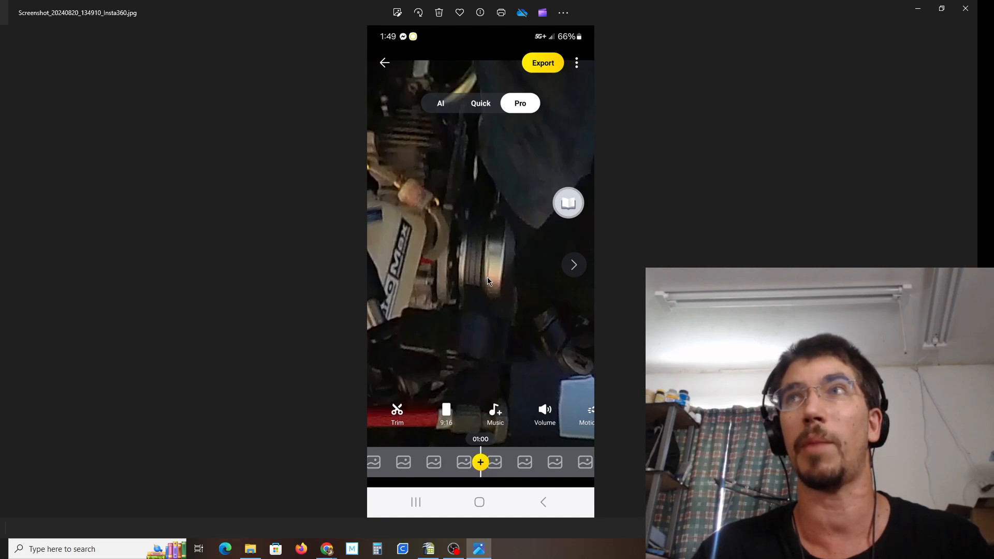
{"action": "mouse_move", "coordinate": [480, 284]}
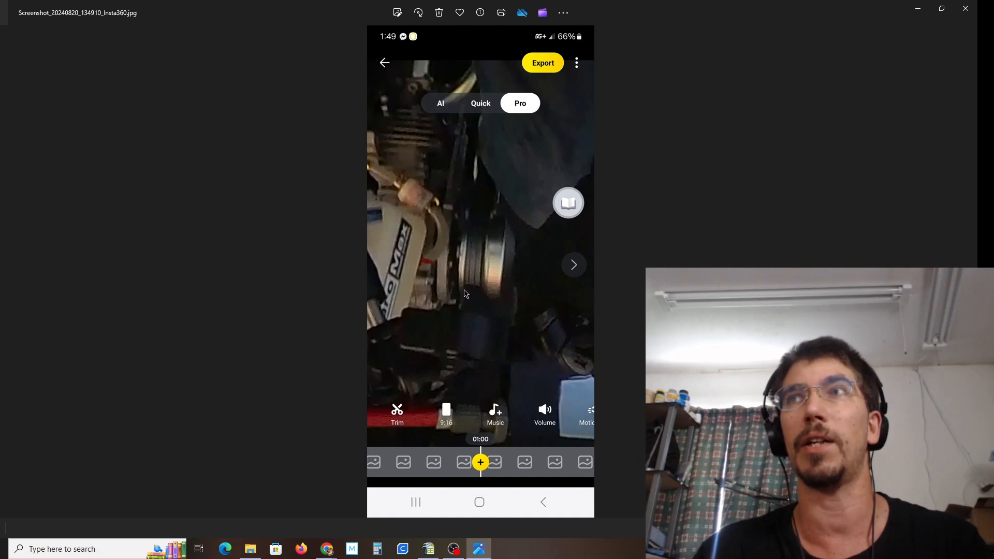
{"action": "mouse_move", "coordinate": [463, 300]}
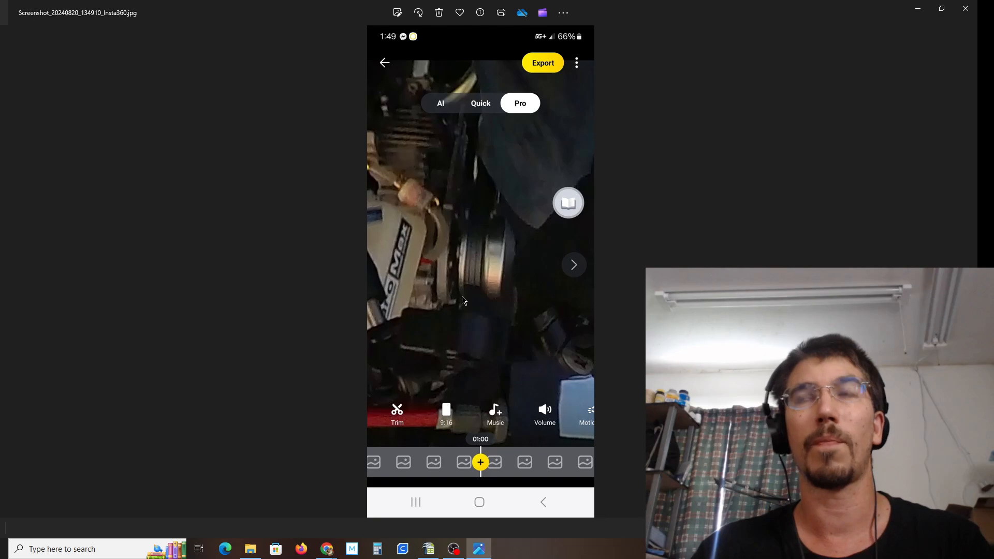
{"action": "mouse_move", "coordinate": [919, 5]}
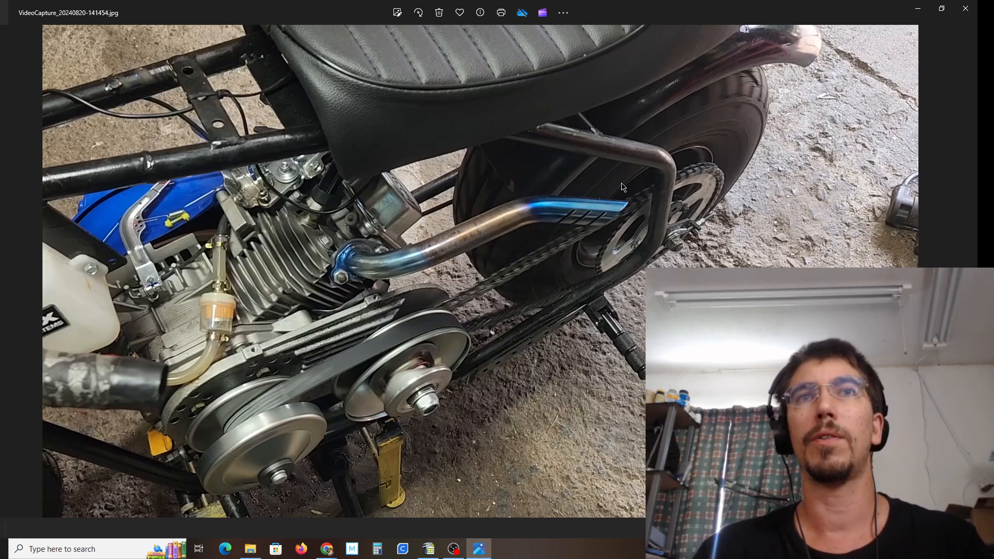
{"action": "mouse_move", "coordinate": [658, 211]}
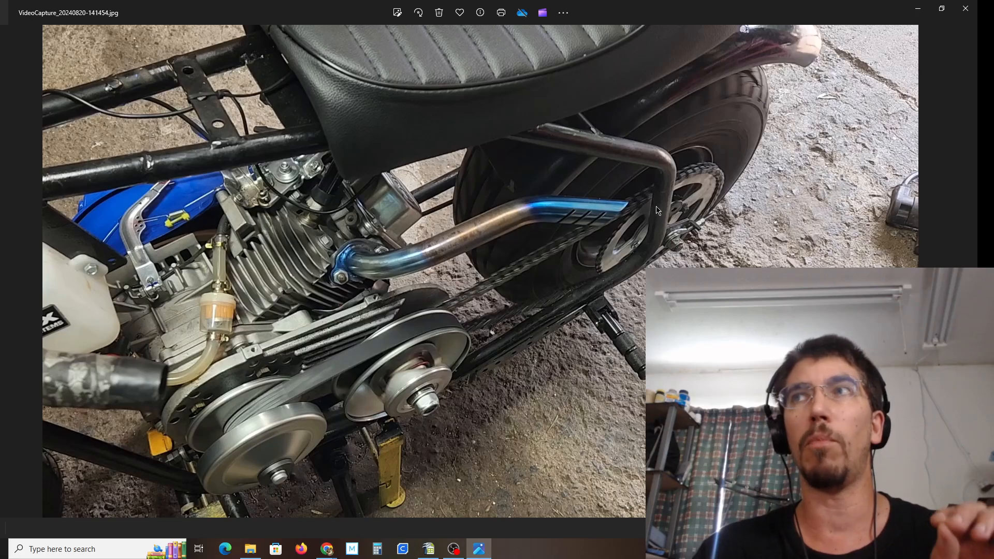
{"action": "mouse_move", "coordinate": [499, 273]}
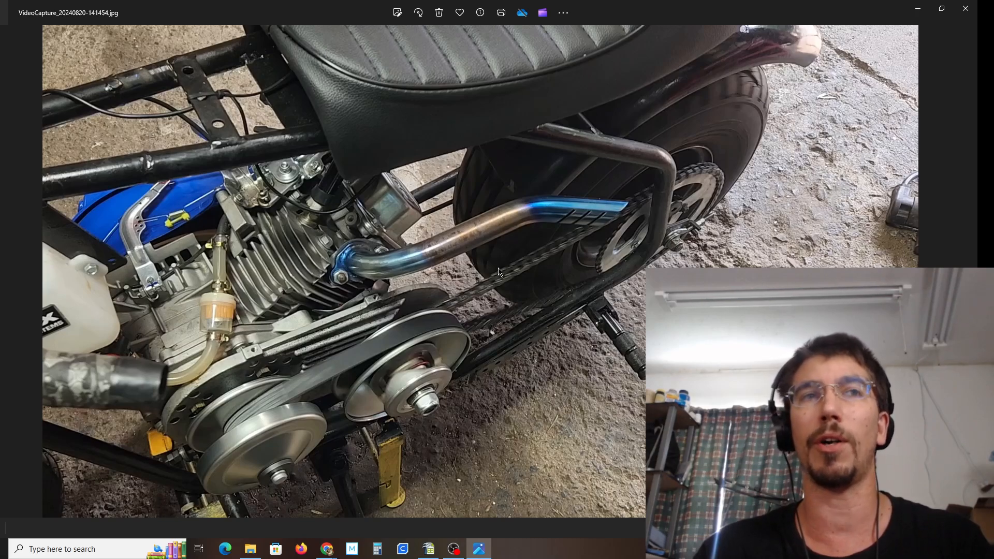
{"action": "mouse_move", "coordinate": [661, 218]}
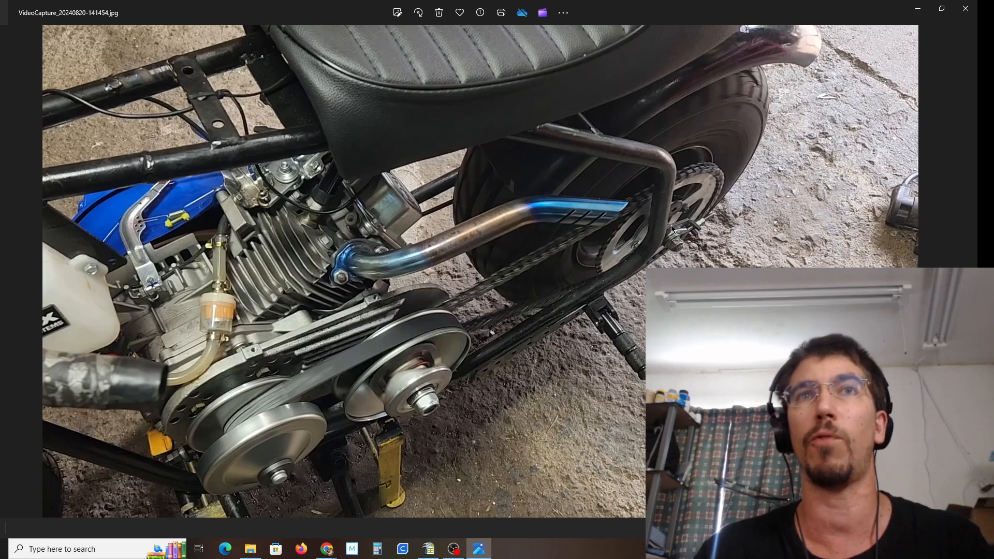
{"action": "mouse_move", "coordinate": [655, 249]}
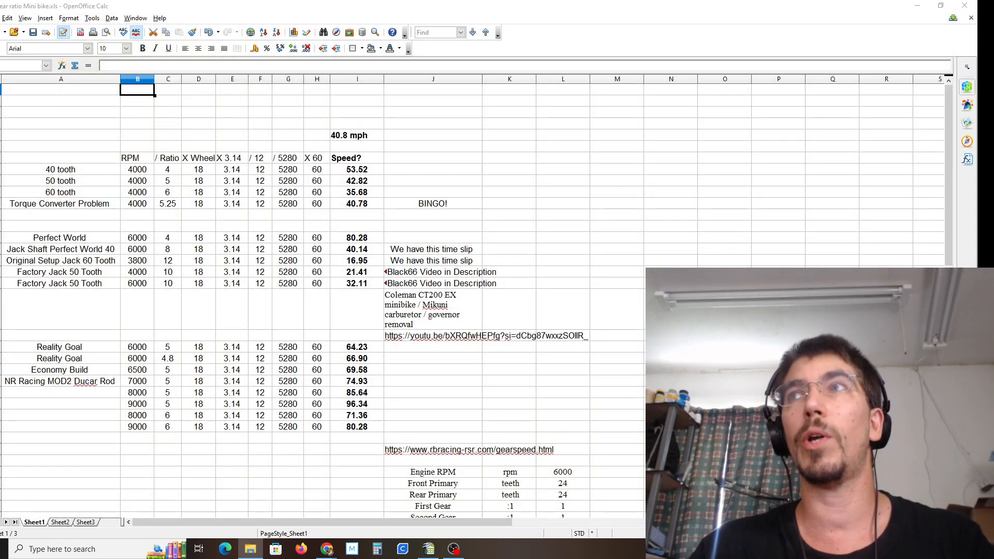
{"action": "mouse_move", "coordinate": [568, 310]}
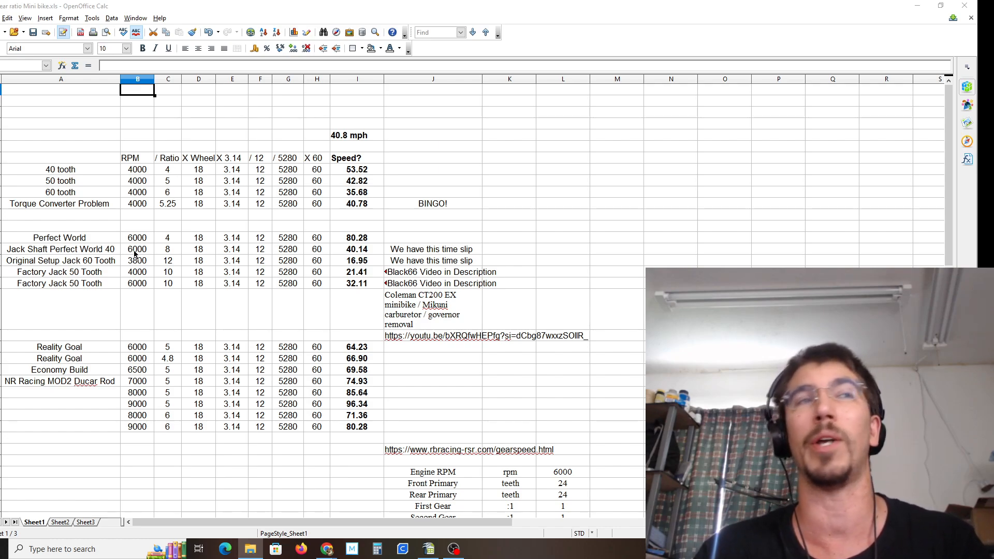
{"action": "mouse_move", "coordinate": [370, 255]}
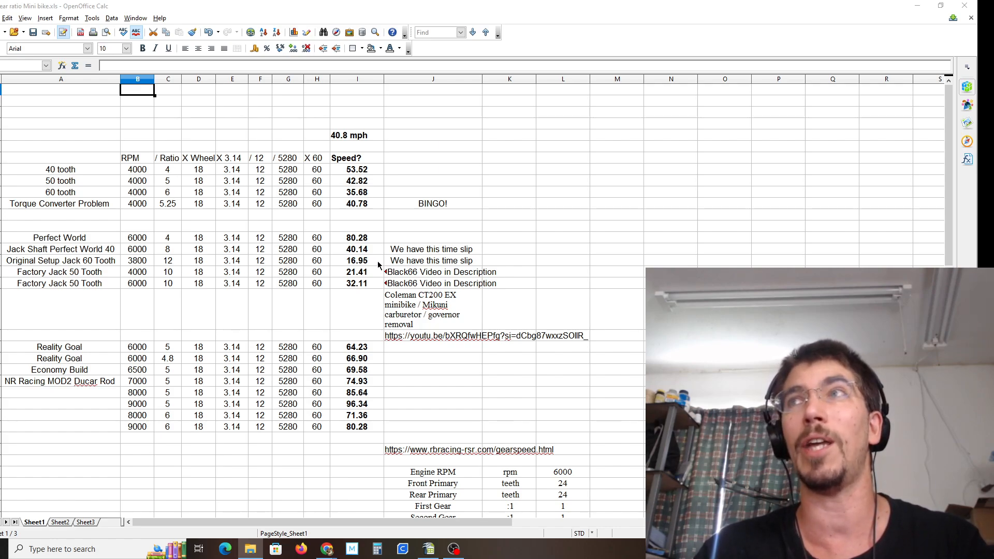
{"action": "mouse_move", "coordinate": [377, 265]}
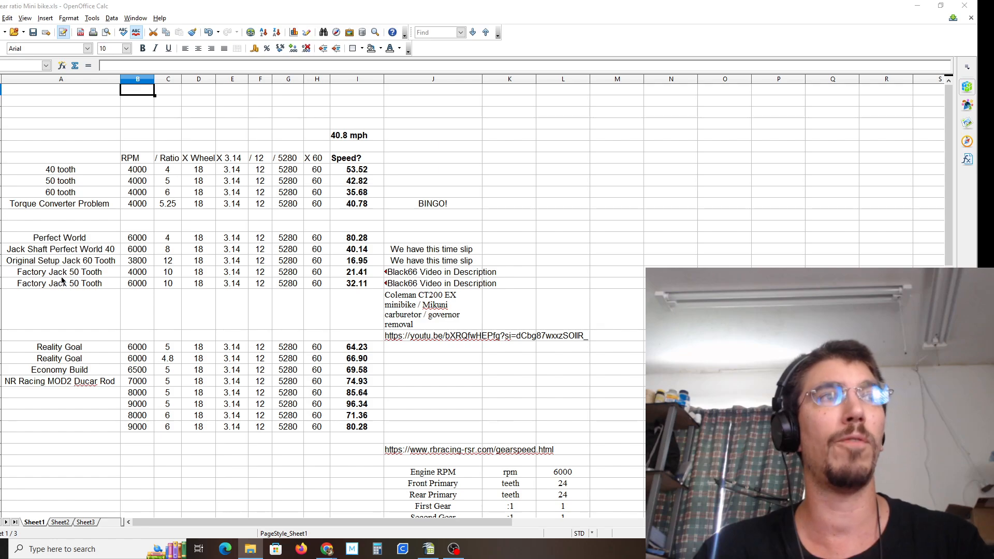
{"action": "mouse_move", "coordinate": [71, 278]}
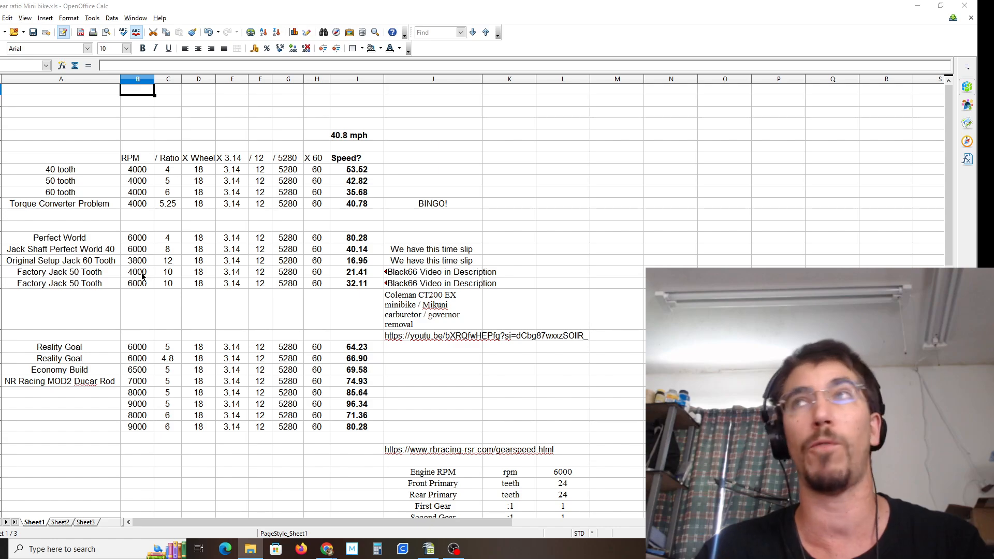
{"action": "mouse_move", "coordinate": [356, 277]}
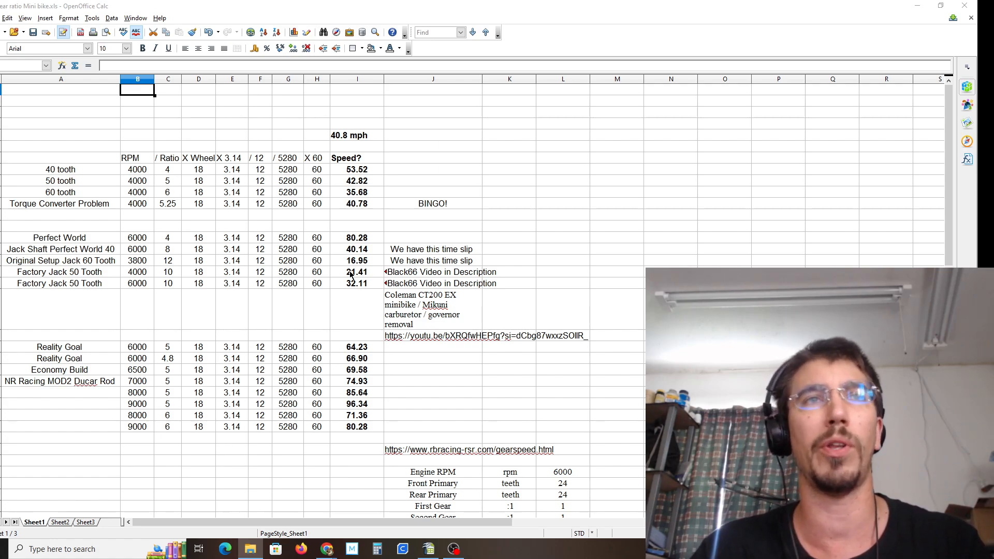
{"action": "mouse_move", "coordinate": [353, 277]}
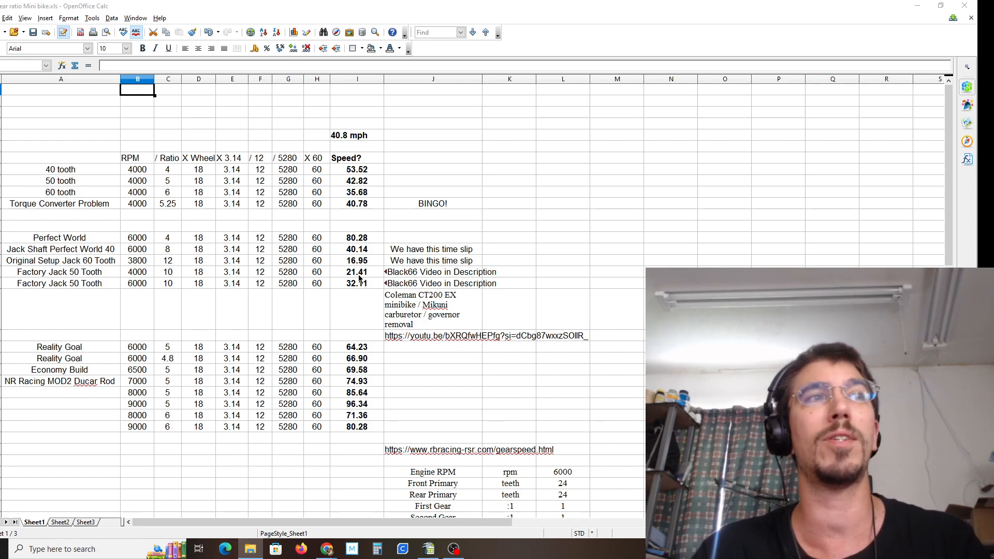
{"action": "mouse_move", "coordinate": [143, 290]}
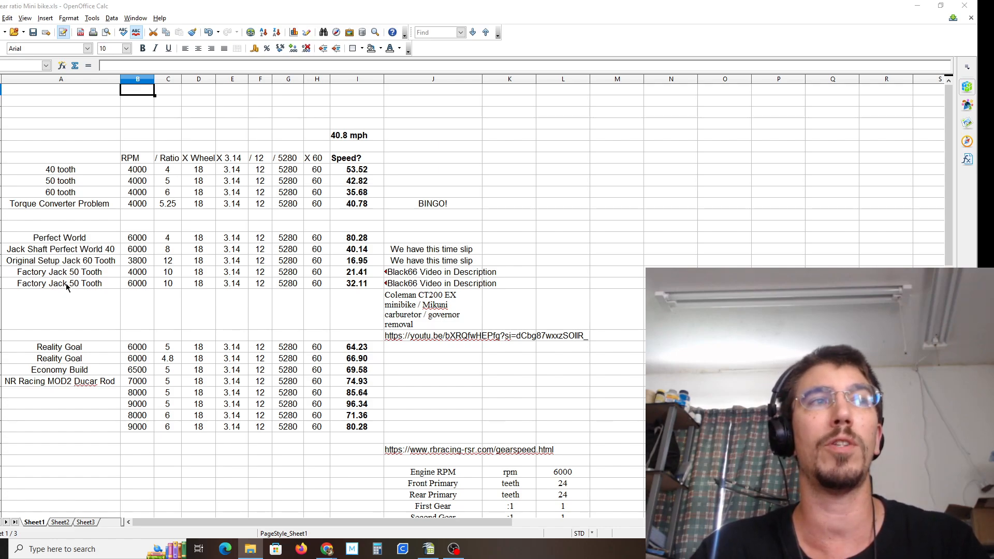
{"action": "mouse_move", "coordinate": [353, 285]}
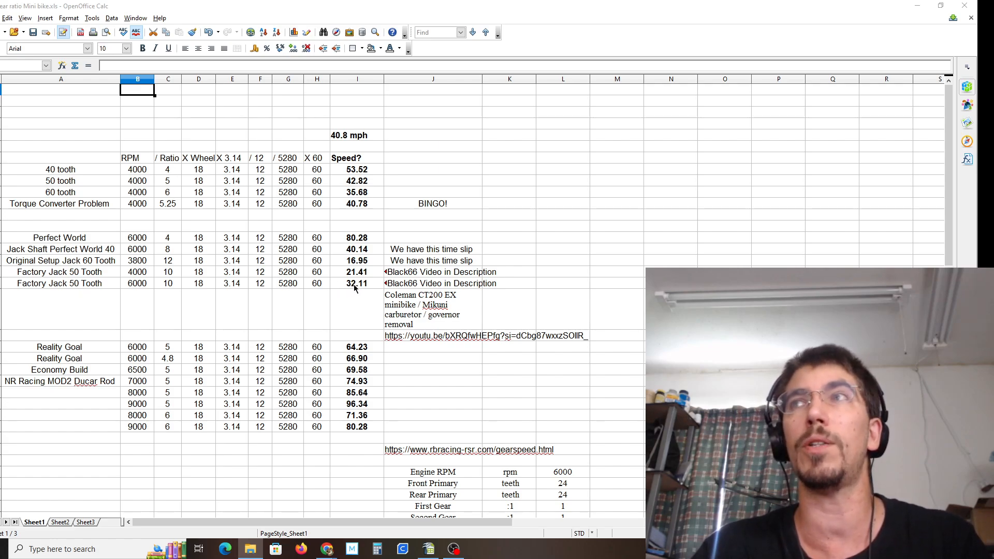
{"action": "mouse_move", "coordinate": [401, 291]}
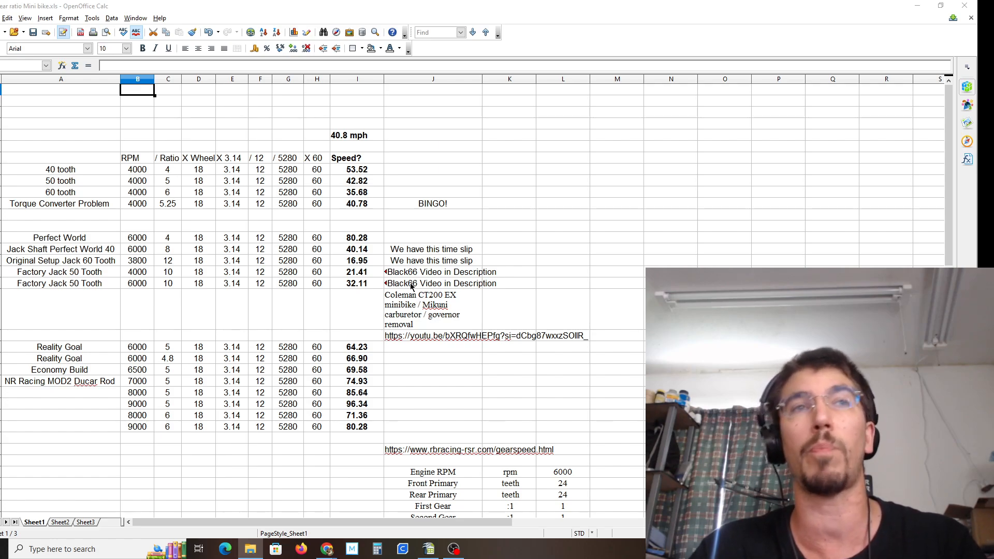
{"action": "mouse_move", "coordinate": [386, 345]}
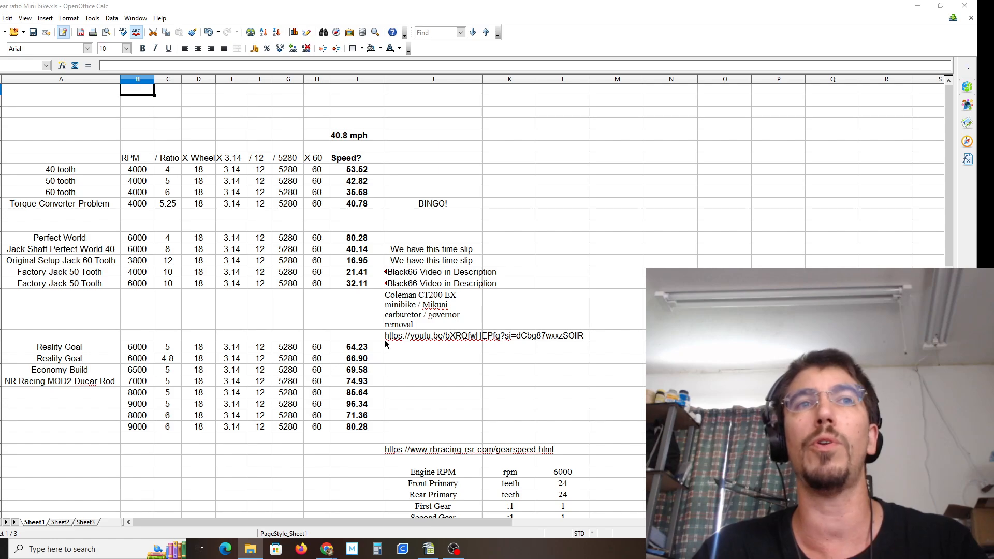
{"action": "mouse_move", "coordinate": [522, 337]}
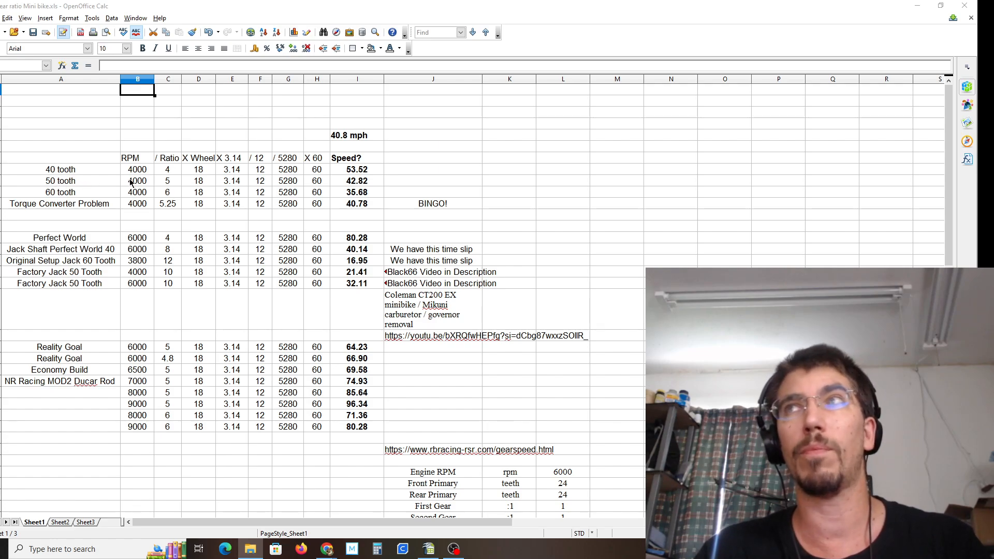
{"action": "mouse_move", "coordinate": [107, 188]}
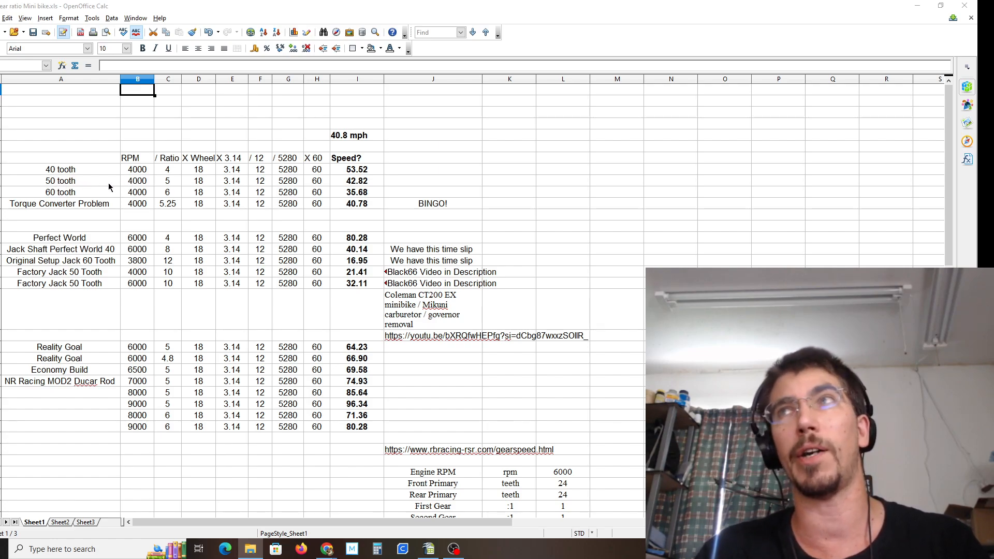
{"action": "mouse_move", "coordinate": [132, 183]}
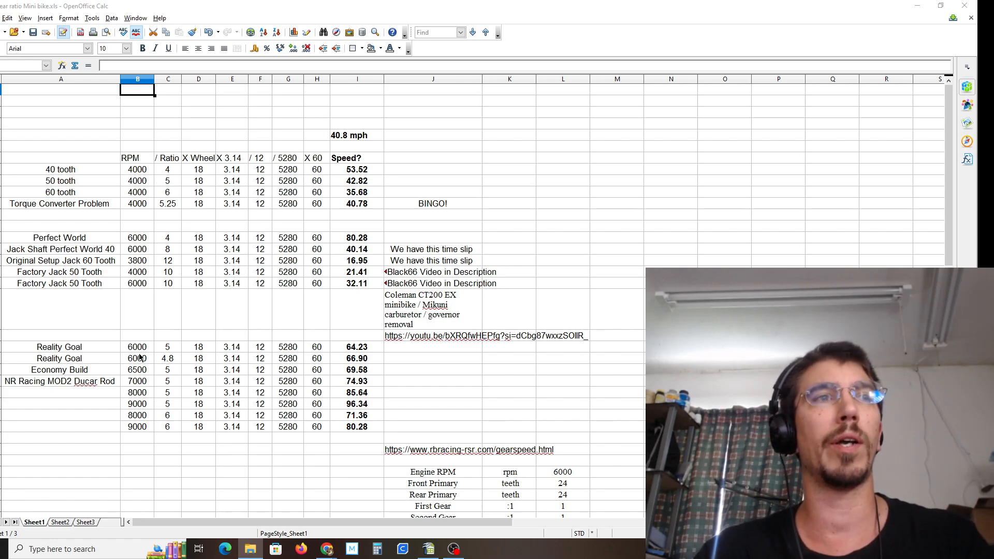
{"action": "left_click", "coordinate": [288, 347]}
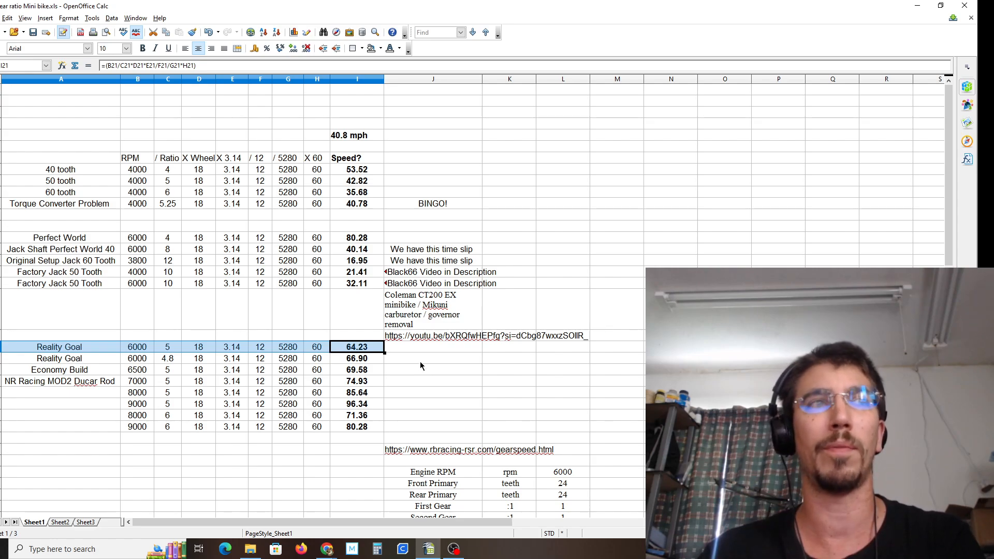
{"action": "left_click", "coordinate": [60, 359]}
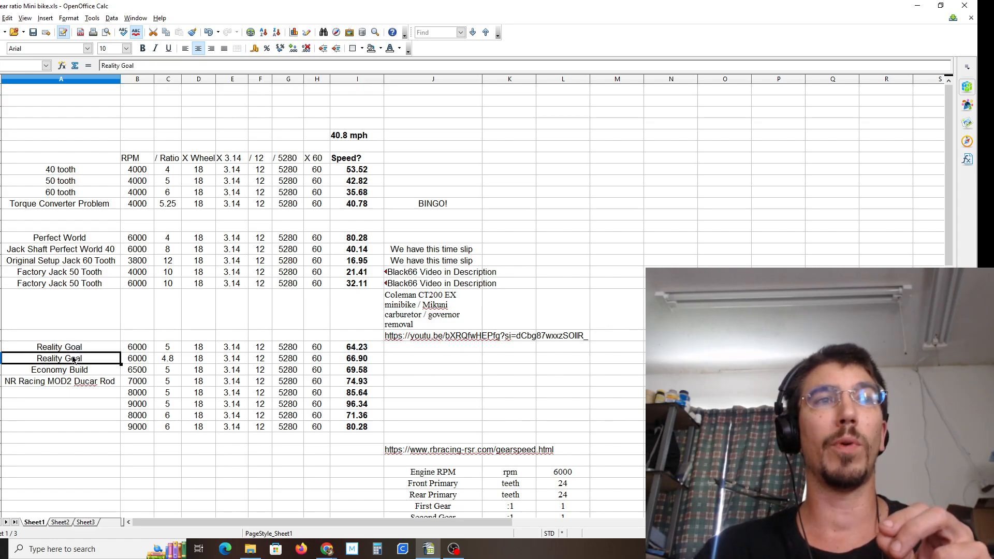
{"action": "left_click", "coordinate": [433, 358]}
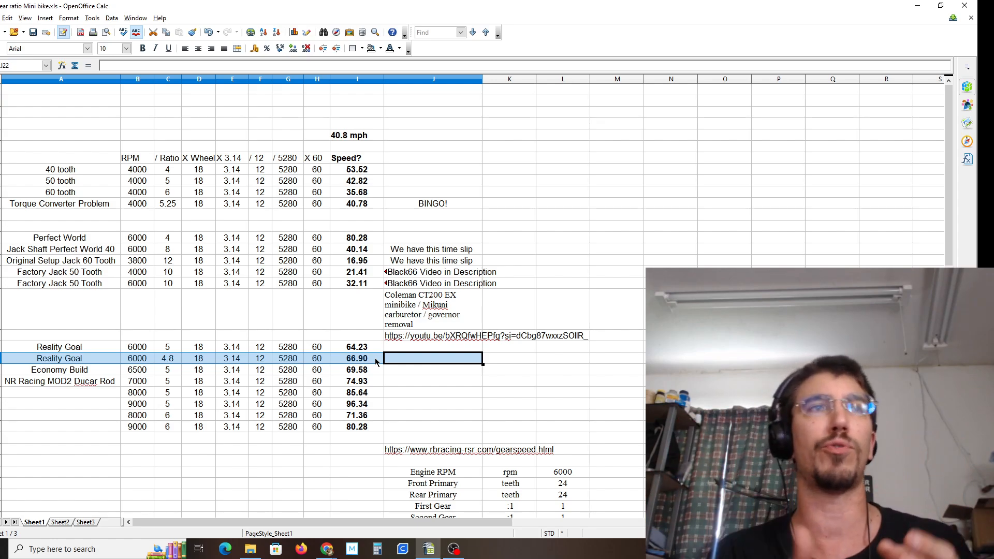
{"action": "mouse_move", "coordinate": [300, 181]}
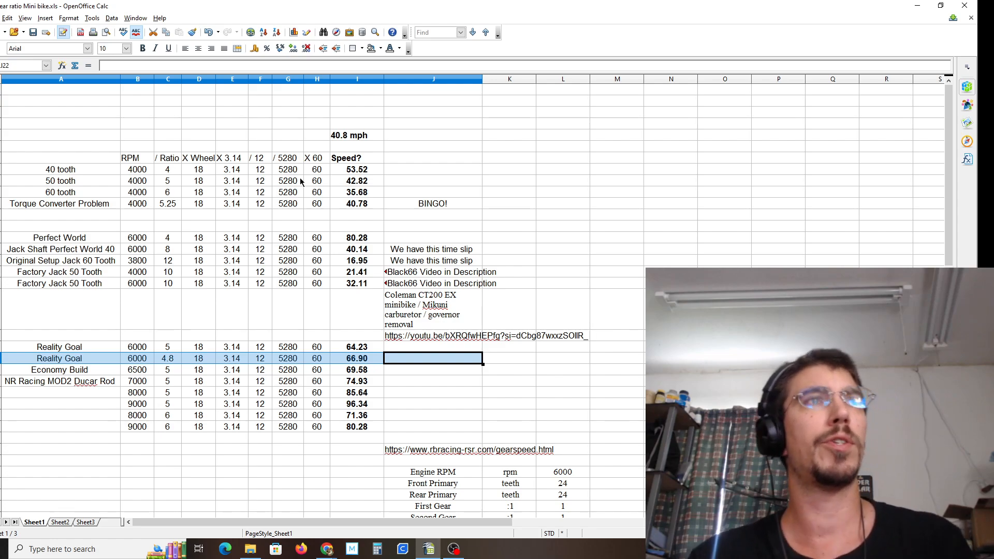
{"action": "mouse_move", "coordinate": [168, 173]}
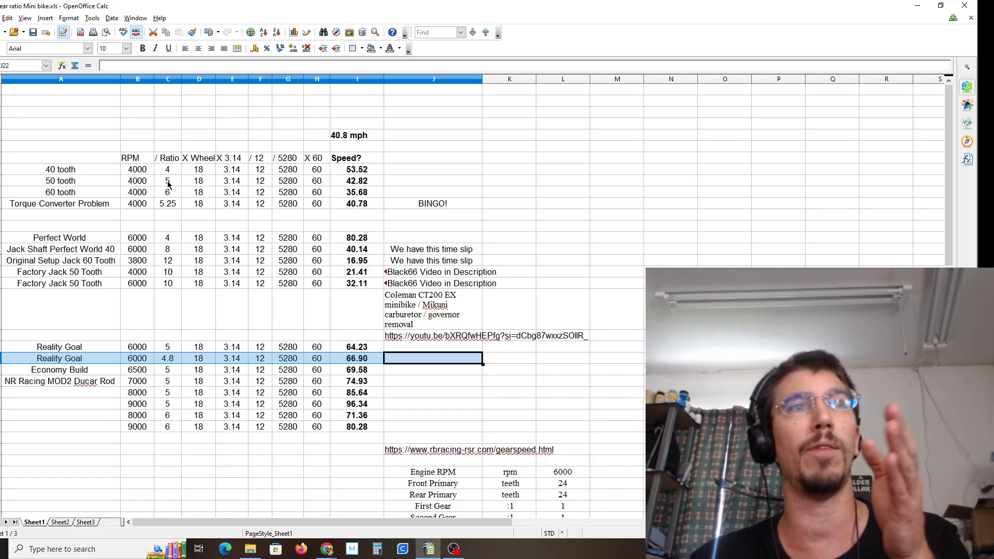
{"action": "mouse_move", "coordinate": [169, 201]}
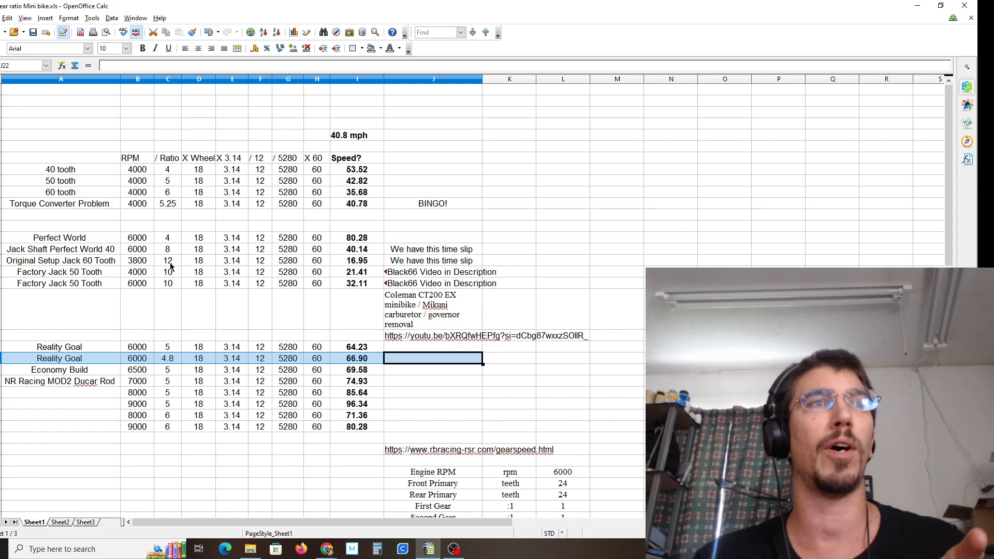
{"action": "mouse_move", "coordinate": [150, 261]}
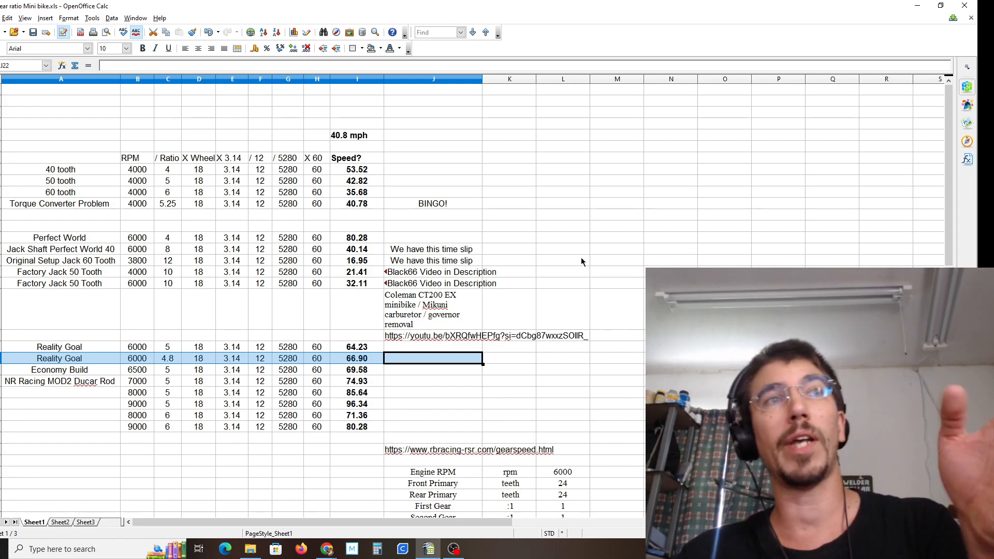
Step: Scroll down to the gearspeed calculator table showing 64.25 mph at 6000 RPM
{"action": "scroll", "scroll_direction": "down", "scroll_amount": 3}
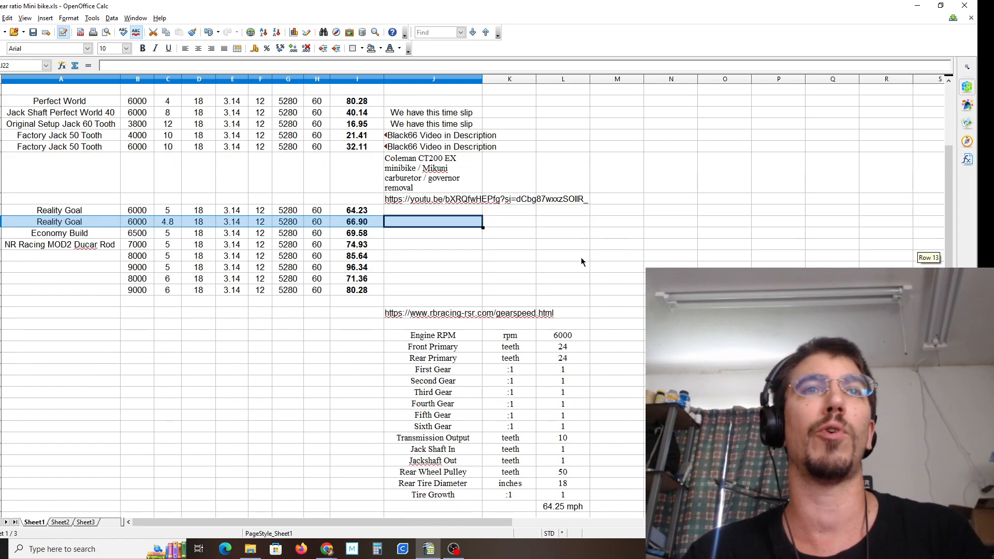
{"action": "mouse_move", "coordinate": [607, 363]}
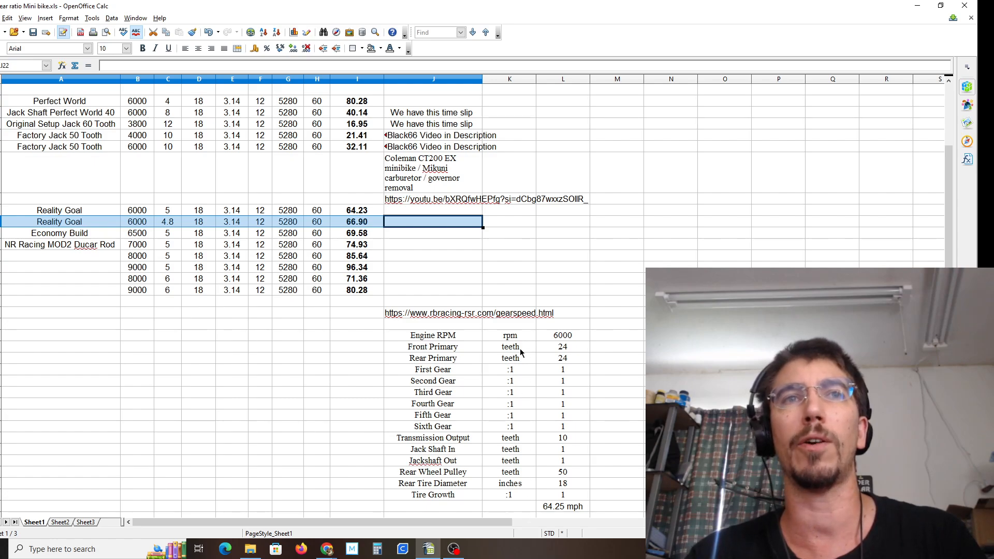
{"action": "mouse_move", "coordinate": [563, 424]}
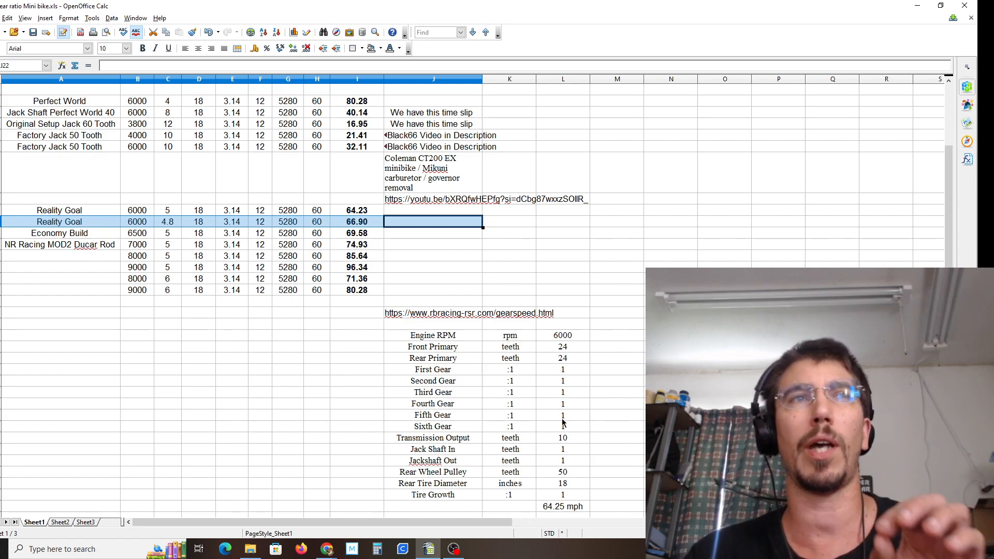
{"action": "mouse_move", "coordinate": [302, 218]}
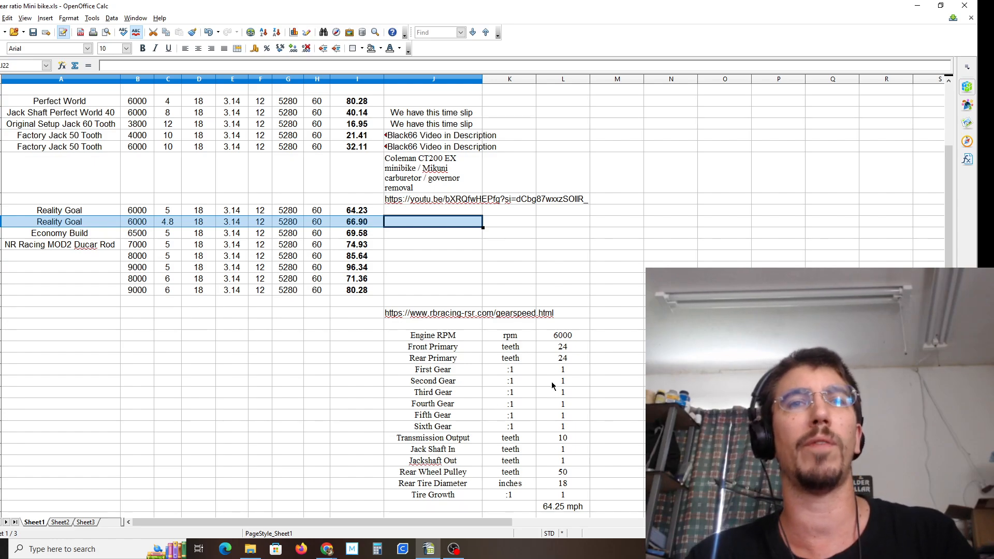
{"action": "mouse_move", "coordinate": [377, 304]}
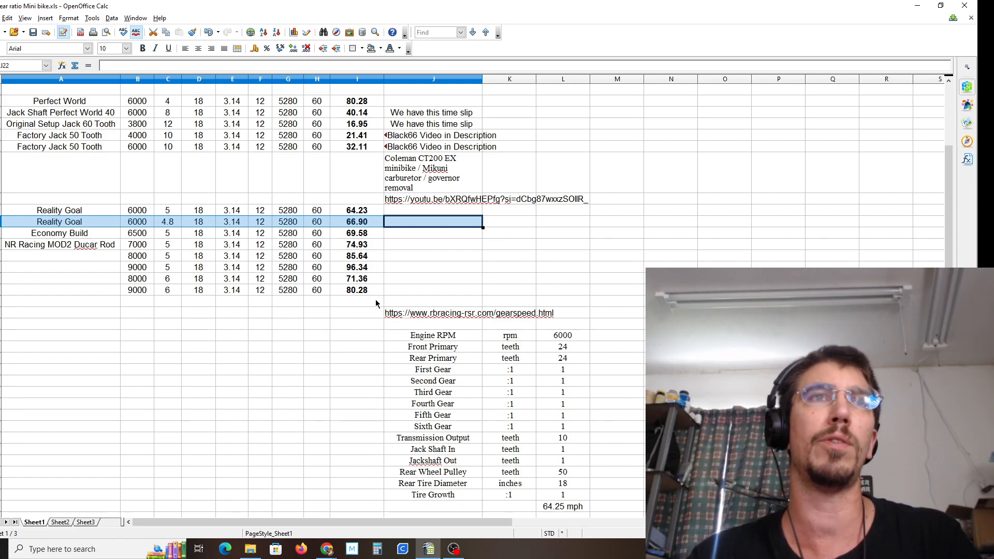
{"action": "mouse_move", "coordinate": [500, 324]}
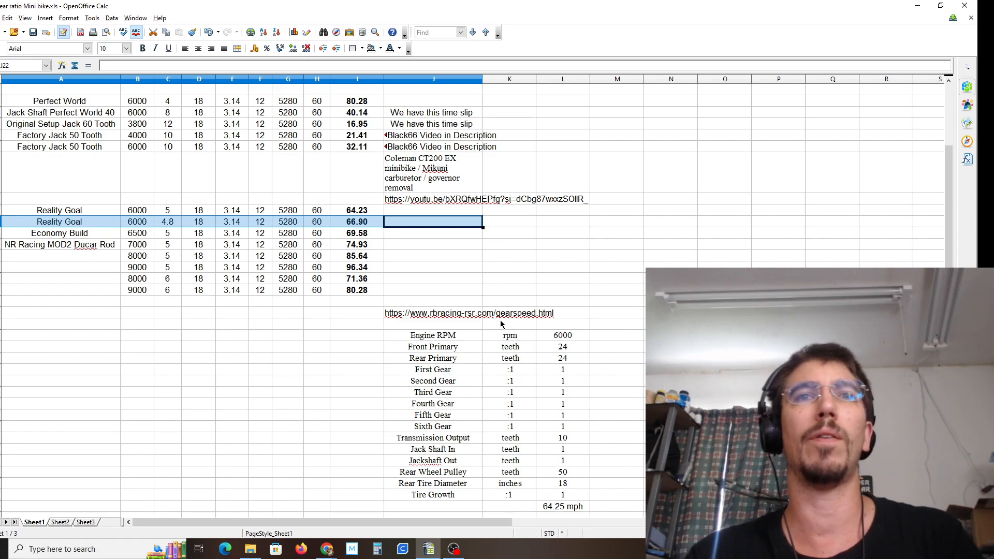
{"action": "mouse_move", "coordinate": [517, 450]}
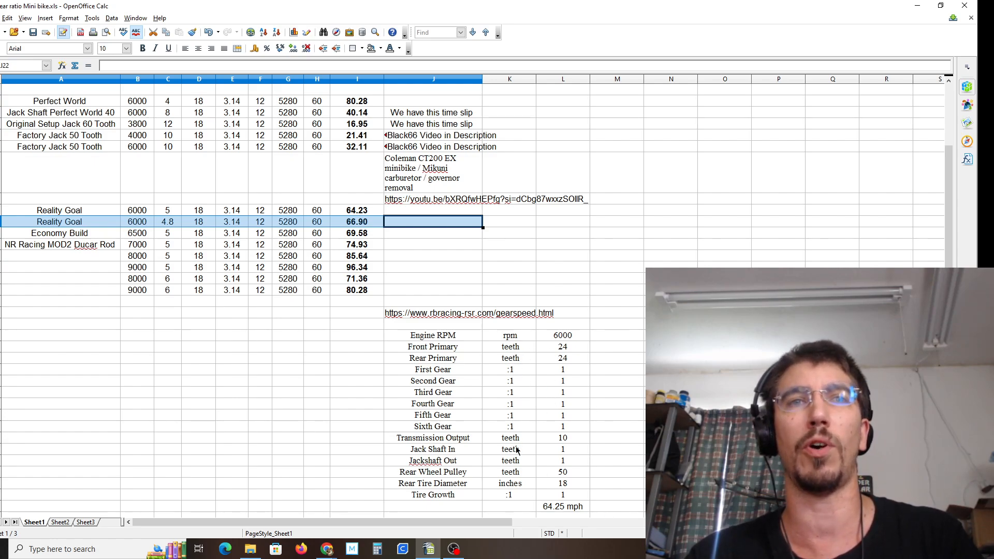
{"action": "mouse_move", "coordinate": [606, 476]}
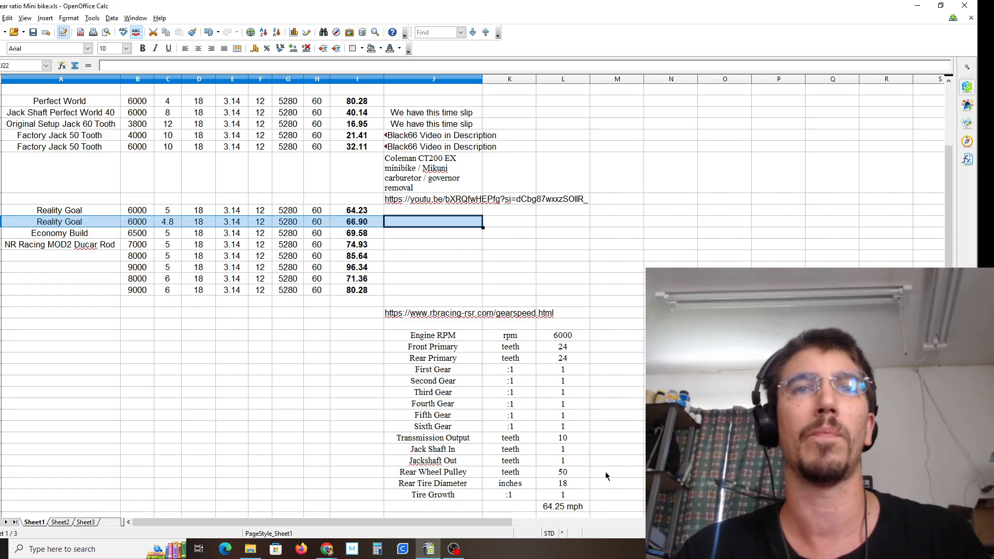